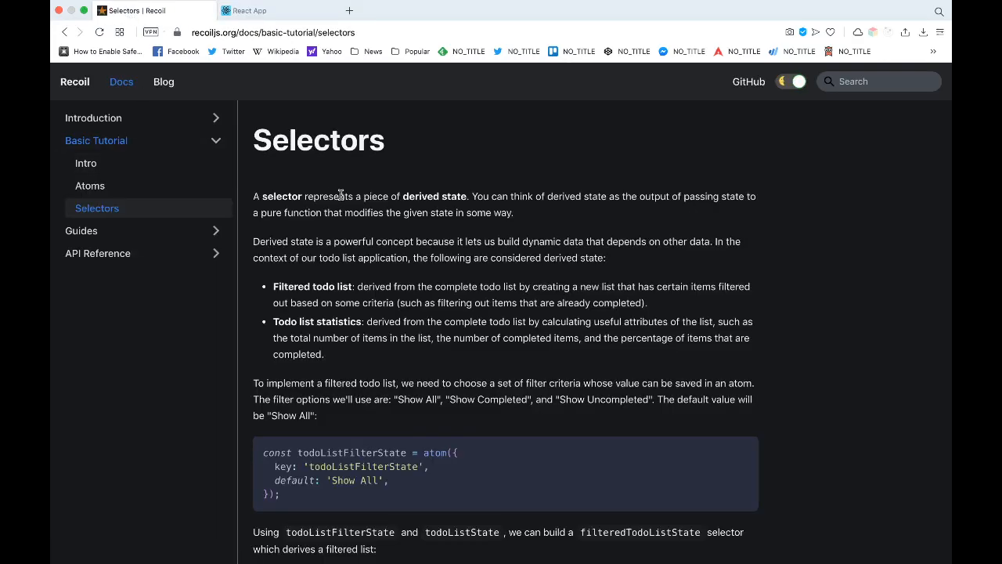
mouse_move(348, 152)
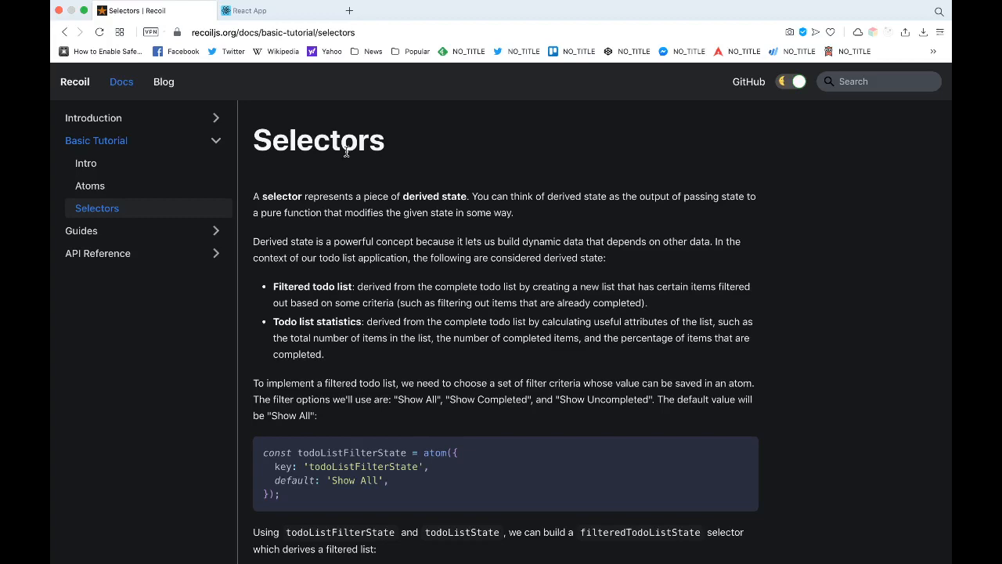
mouse_move(312, 173)
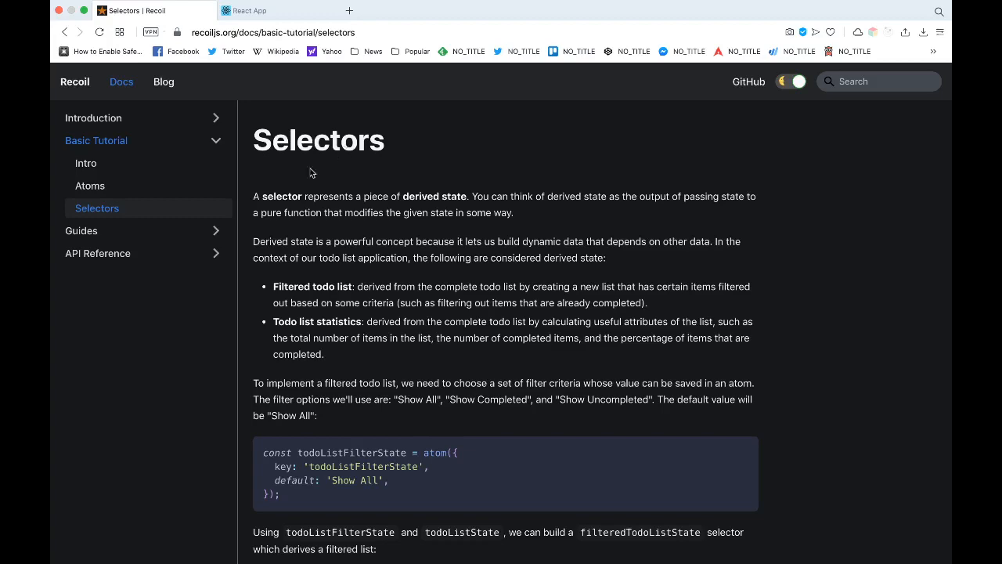
mouse_move(163, 302)
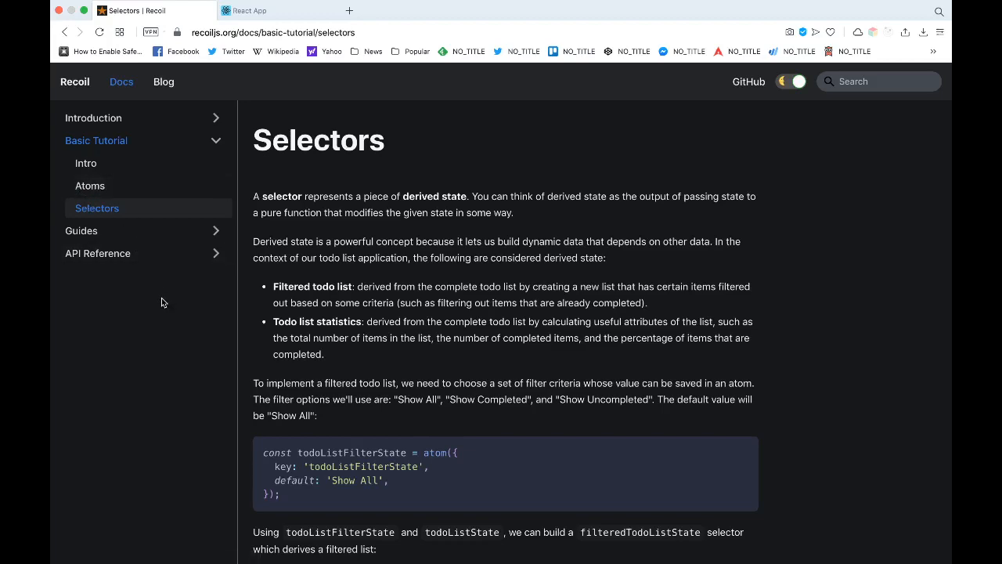
mouse_move(276, 363)
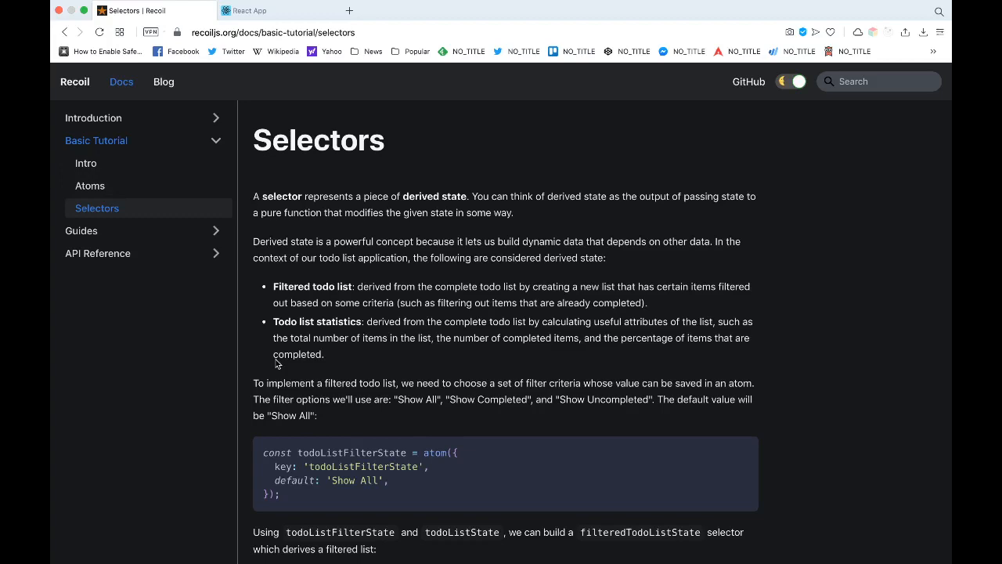
mouse_move(228, 281)
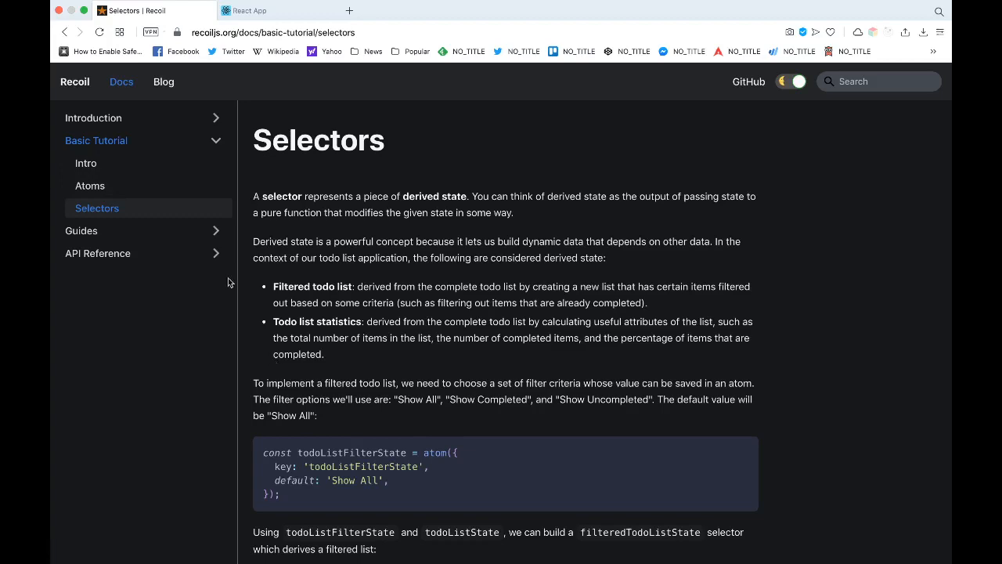
mouse_move(188, 354)
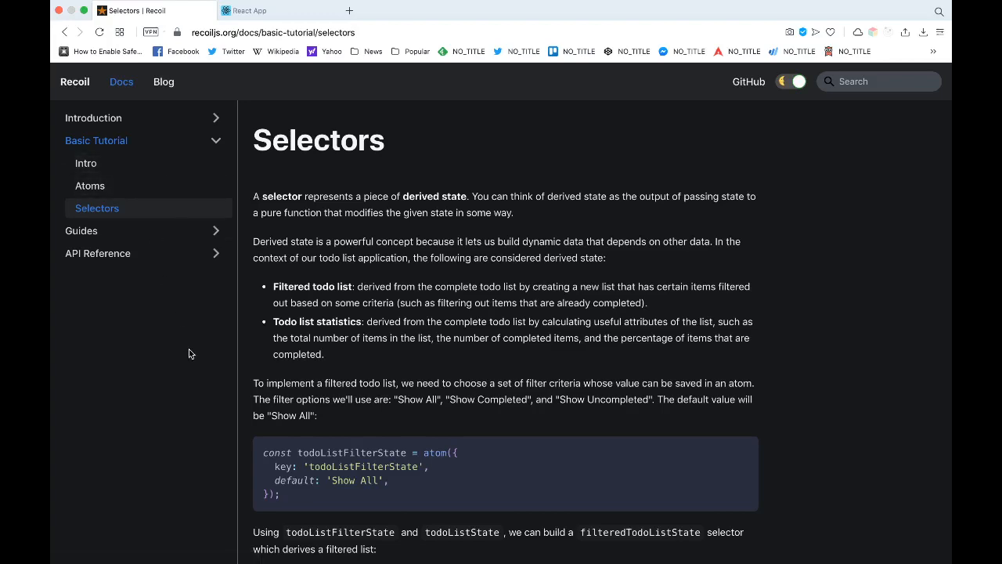
mouse_move(373, 211)
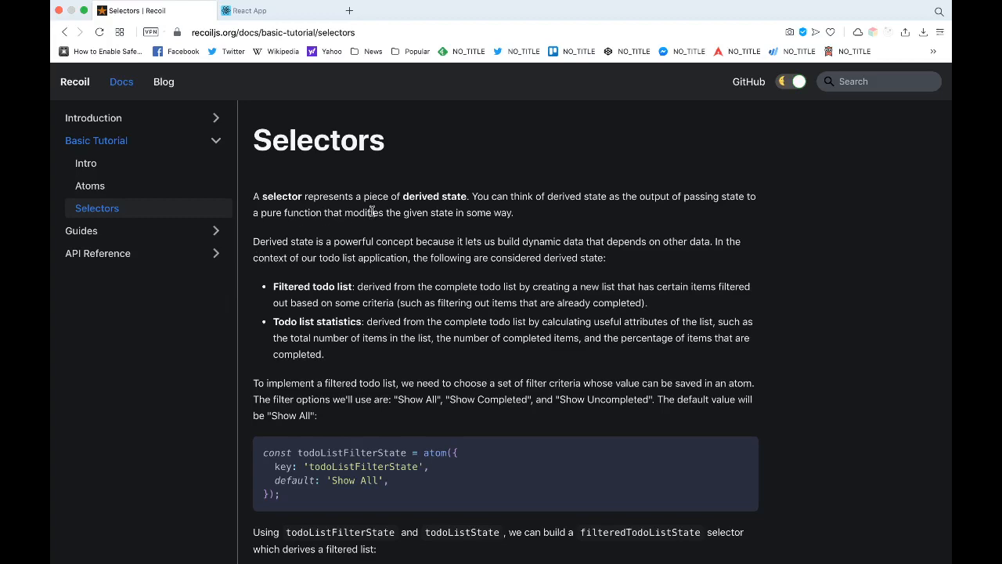
mouse_move(554, 209)
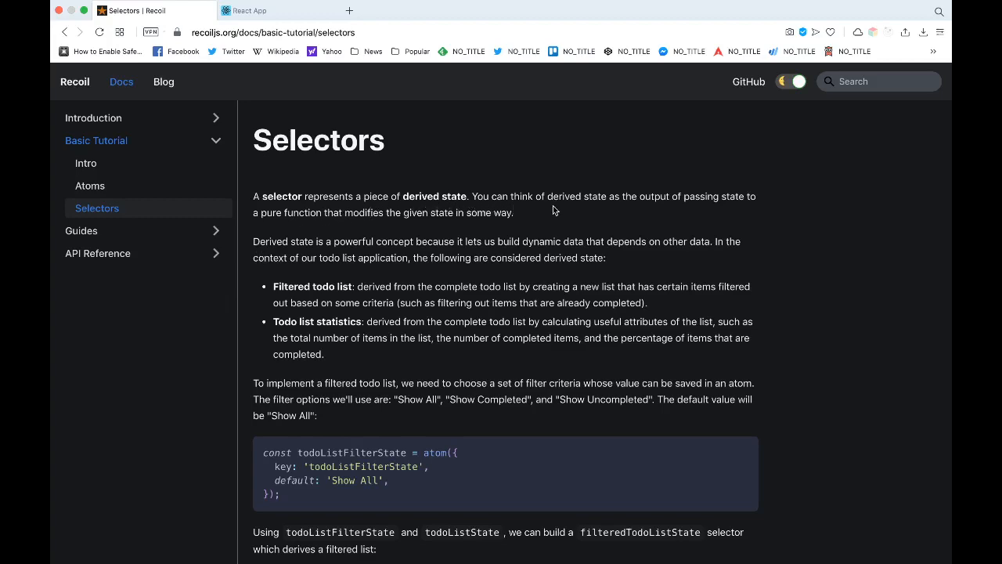
mouse_move(567, 210)
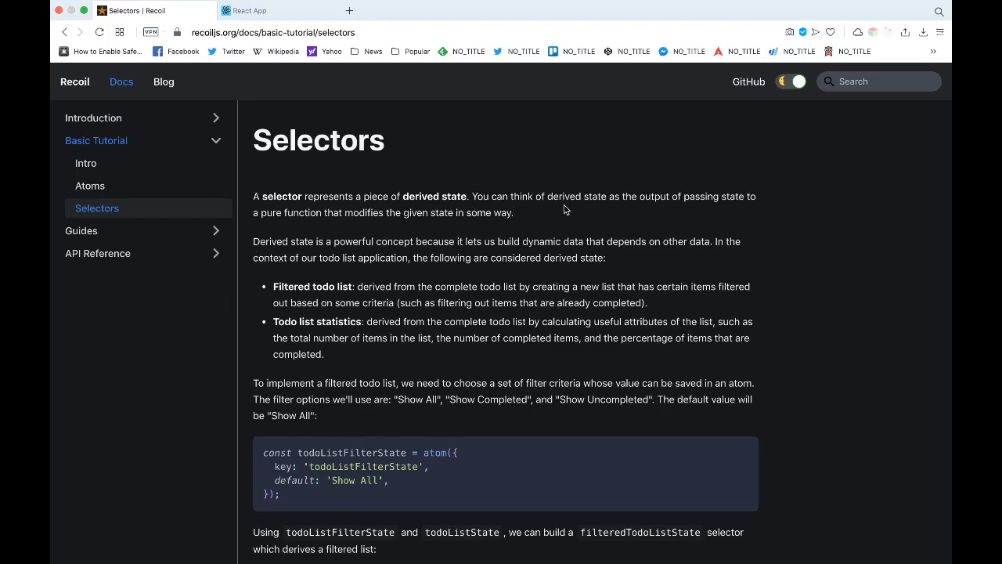
mouse_move(361, 109)
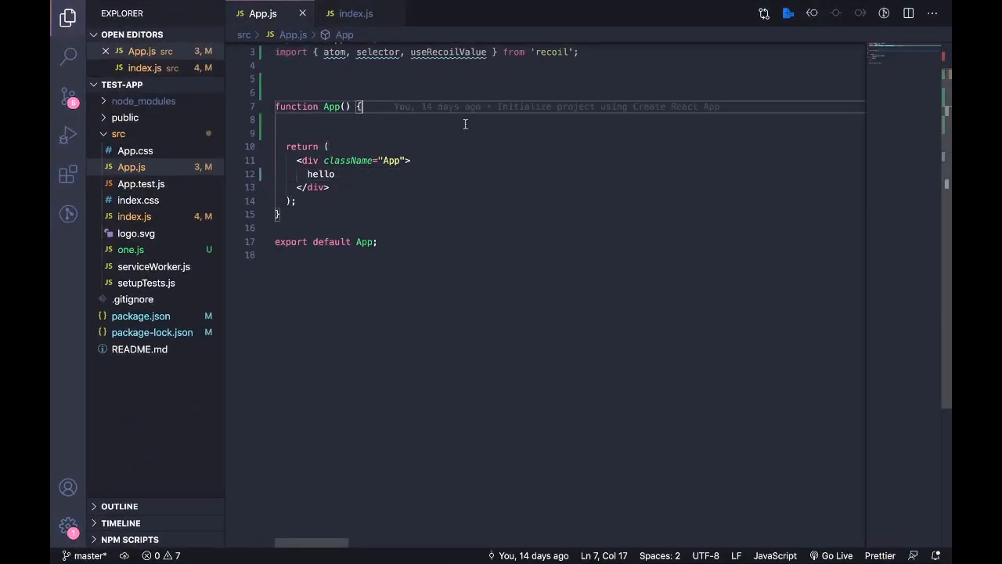
mouse_move(510, 132)
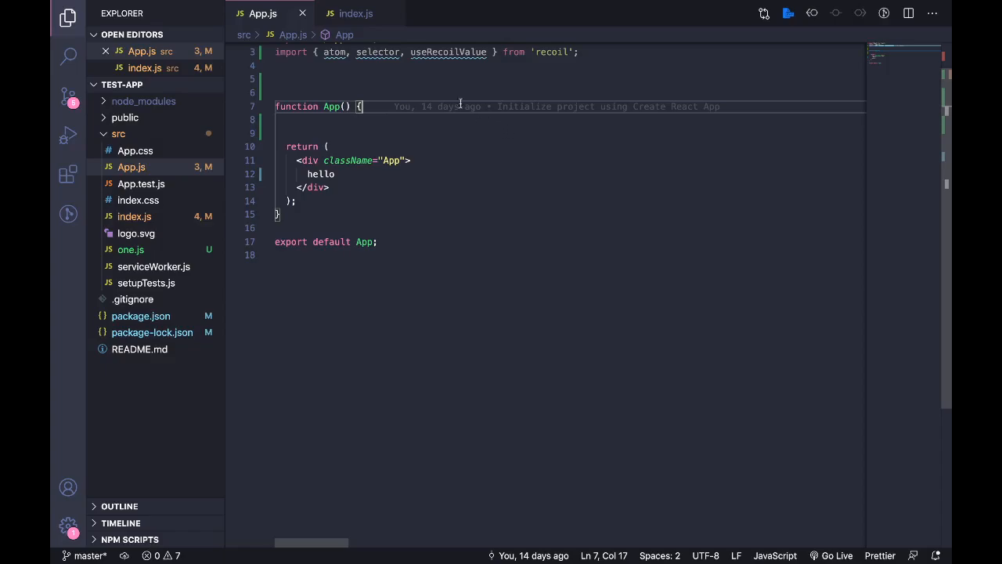
mouse_move(401, 75)
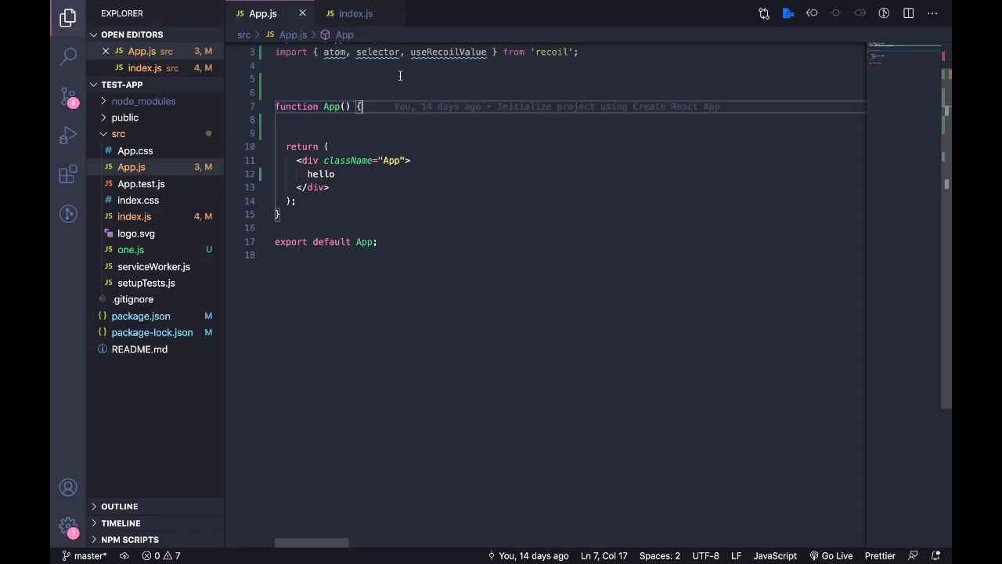
Add blank lines inside the App function body after its opening brace.
key(Enter)
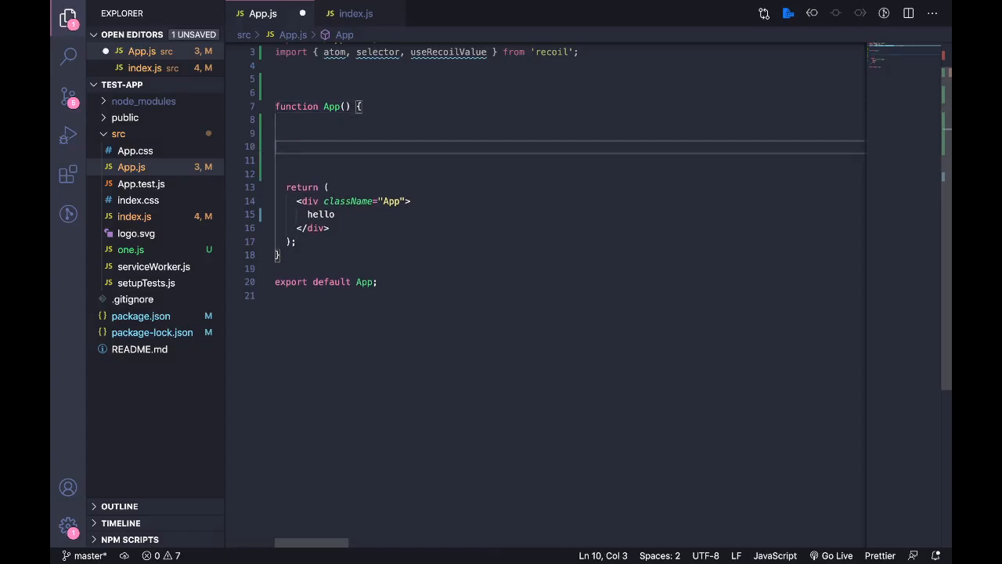
Declare const listState = atom with key "listState" and a default array.
text(const)
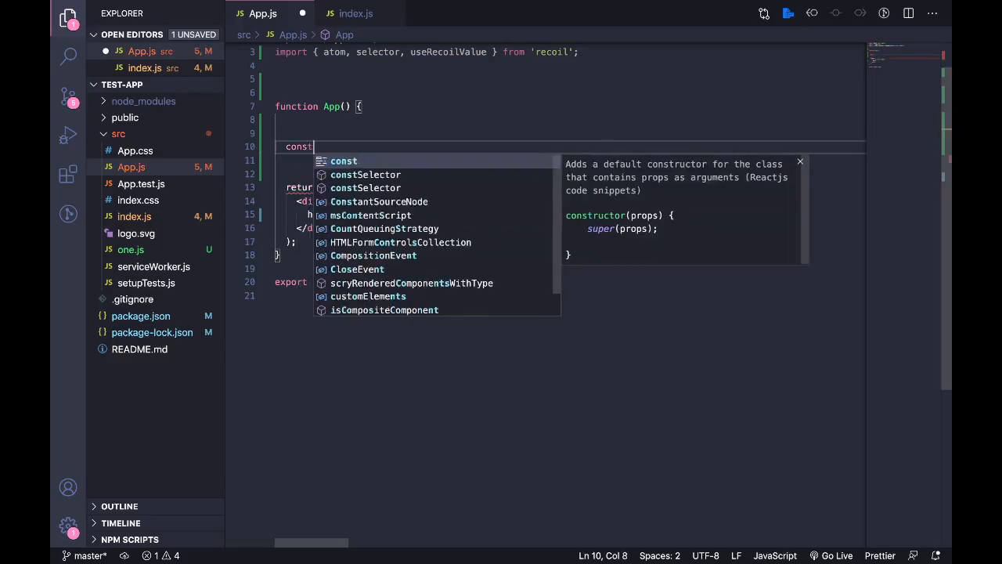
text(listState)
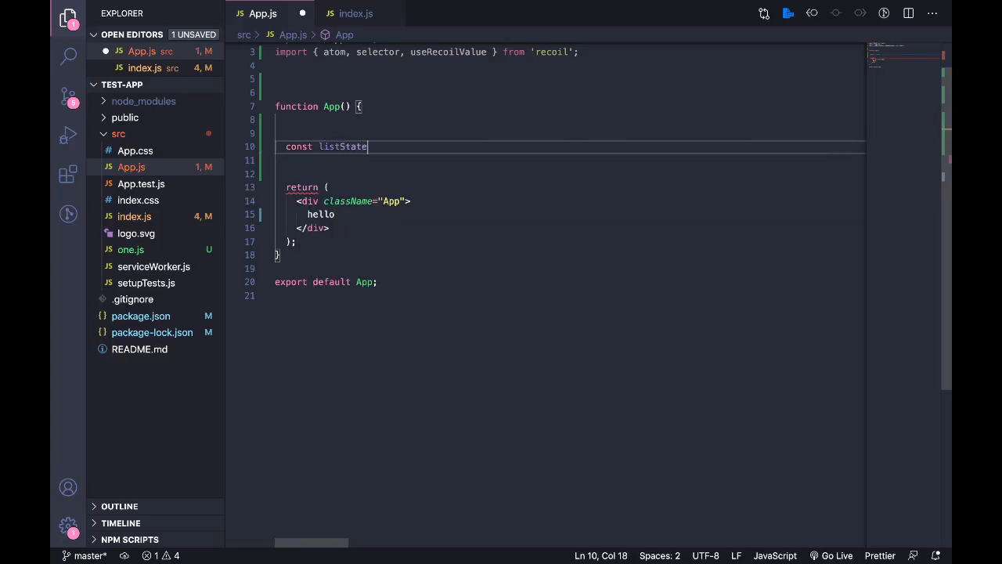
text(= a)
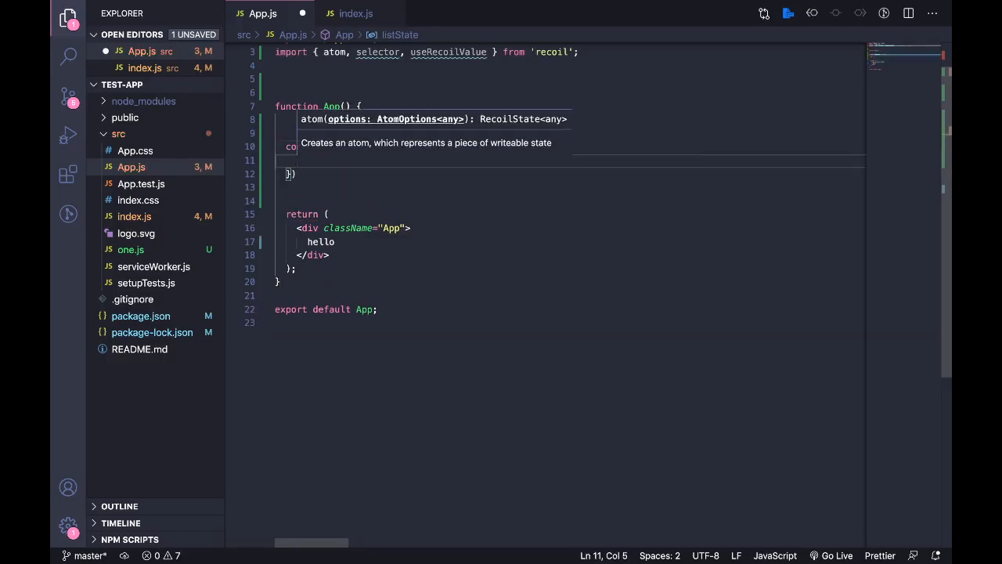
text(de)
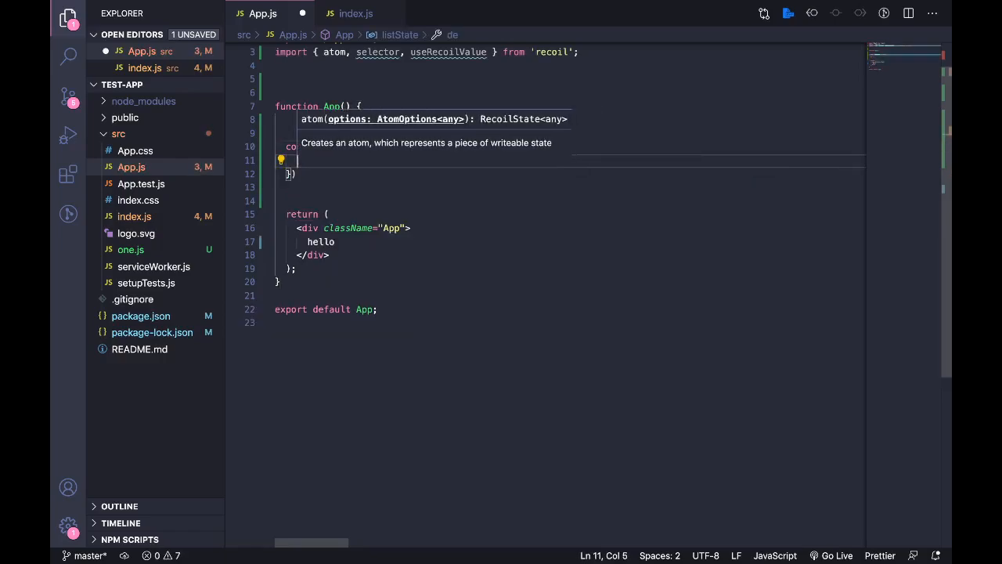
text(key: "")
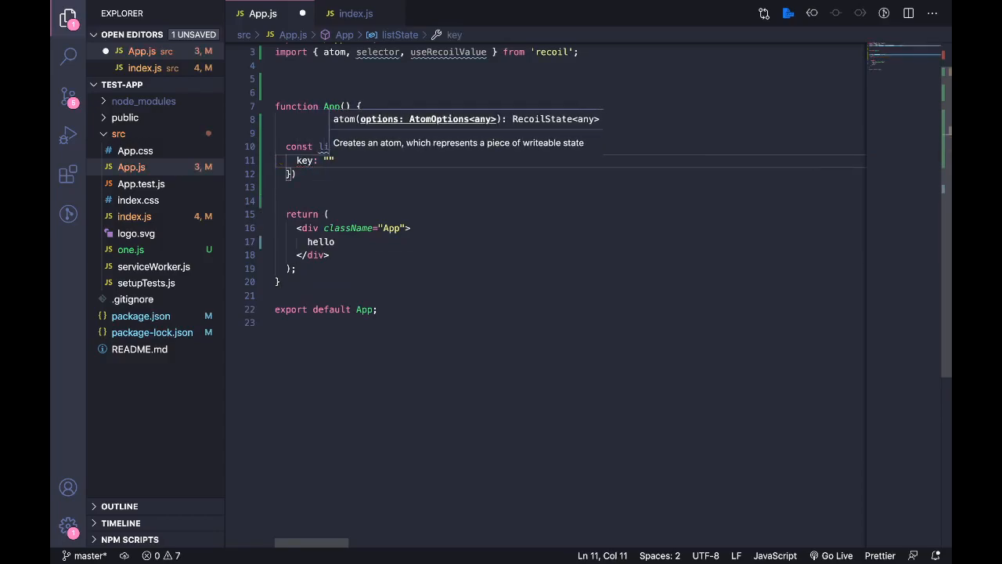
text(lis)
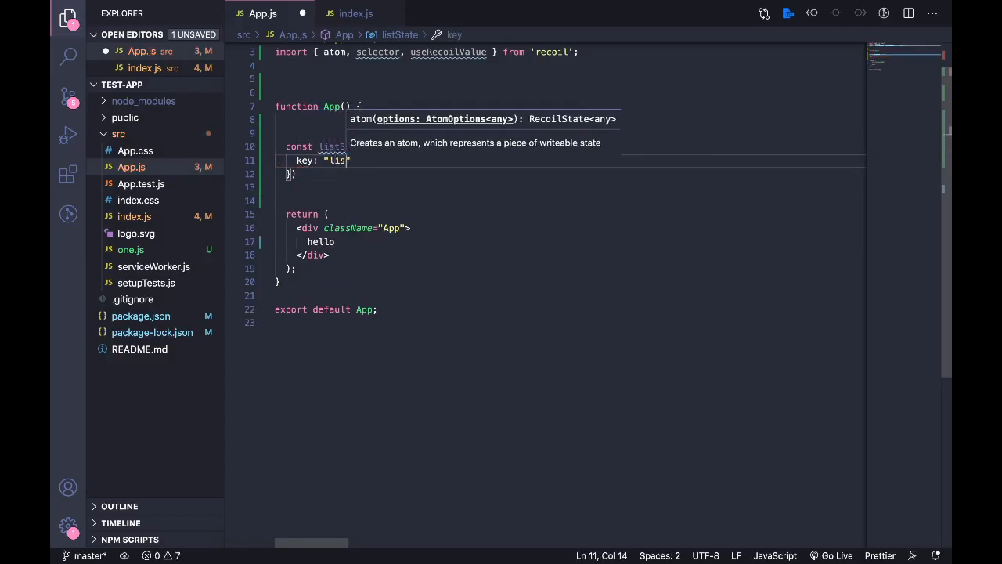
text(tState)
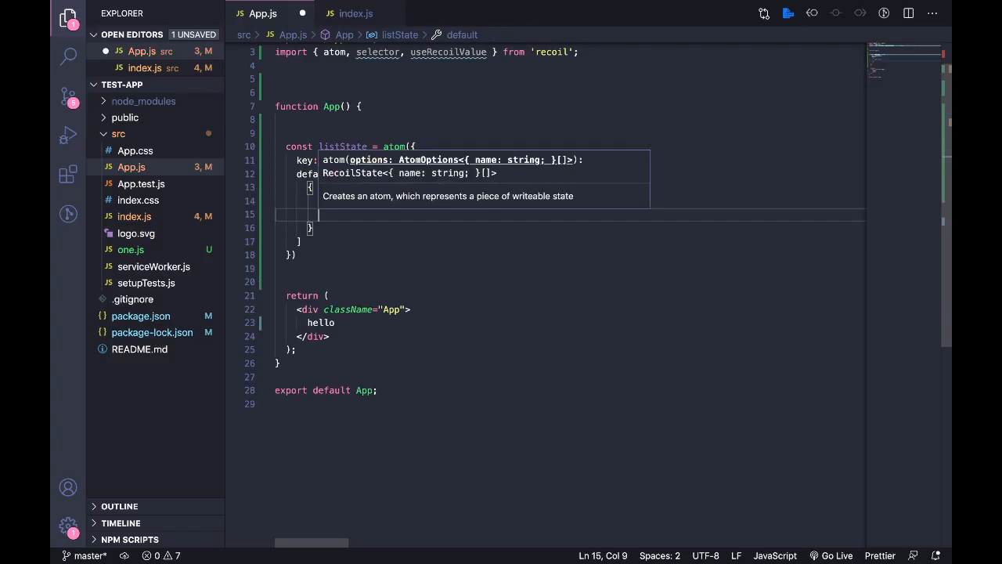
Fill the default with items named one and two having userId 1 and 2.
text(userId)
click(570, 229)
text(,)
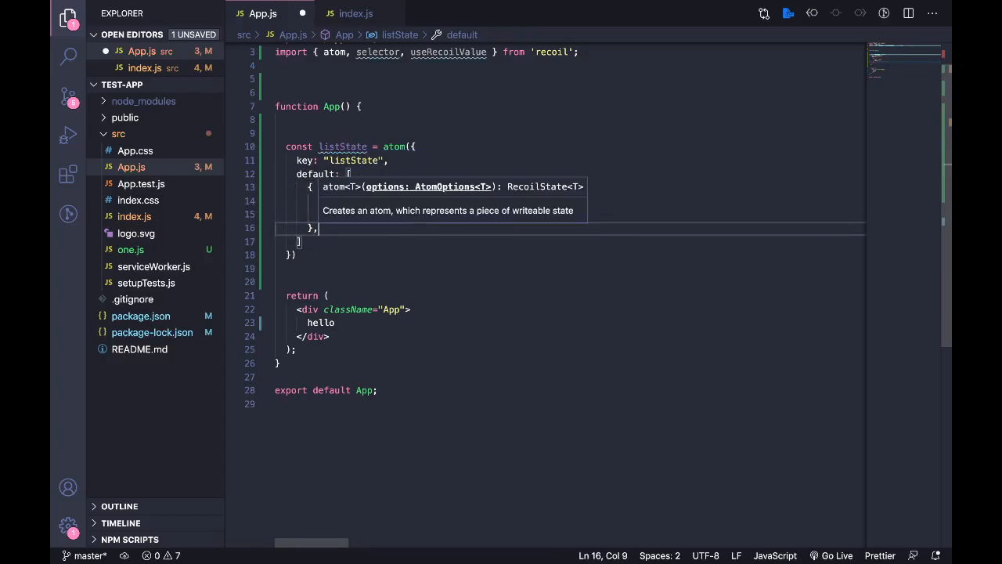
text(nae)
text(cosn)
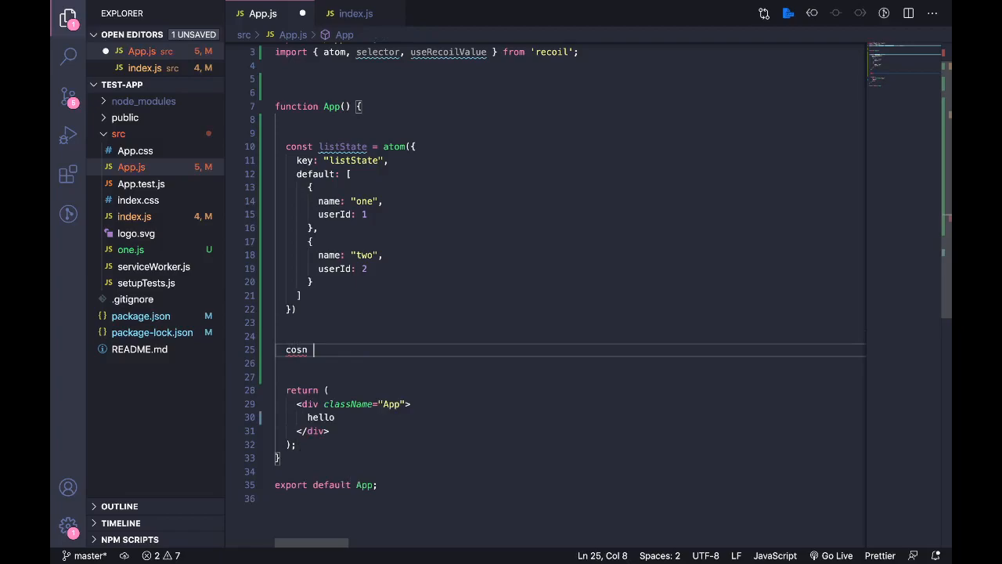
Declare a second atom userState with key "userState" and a default array.
key(Backspace)
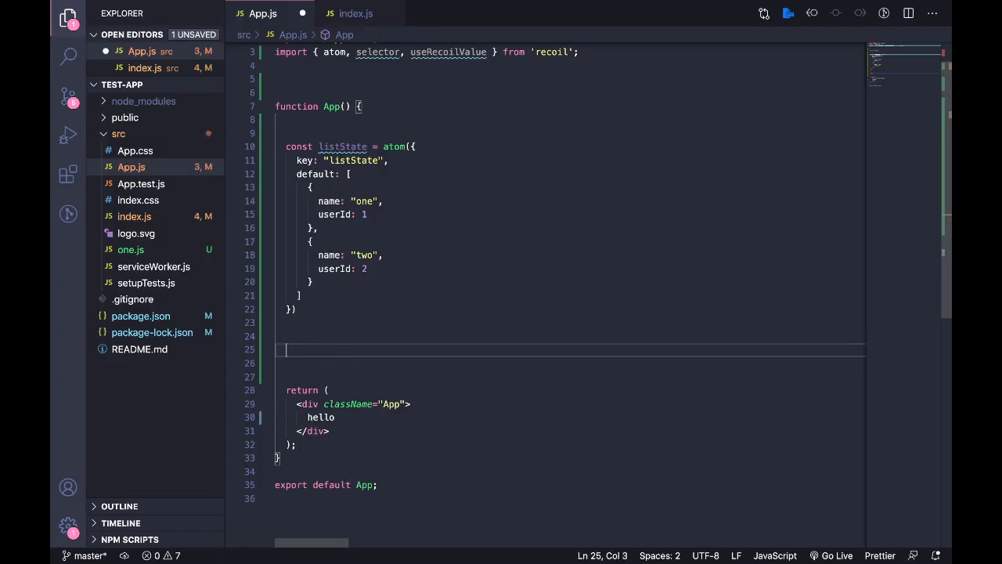
text(const userS)
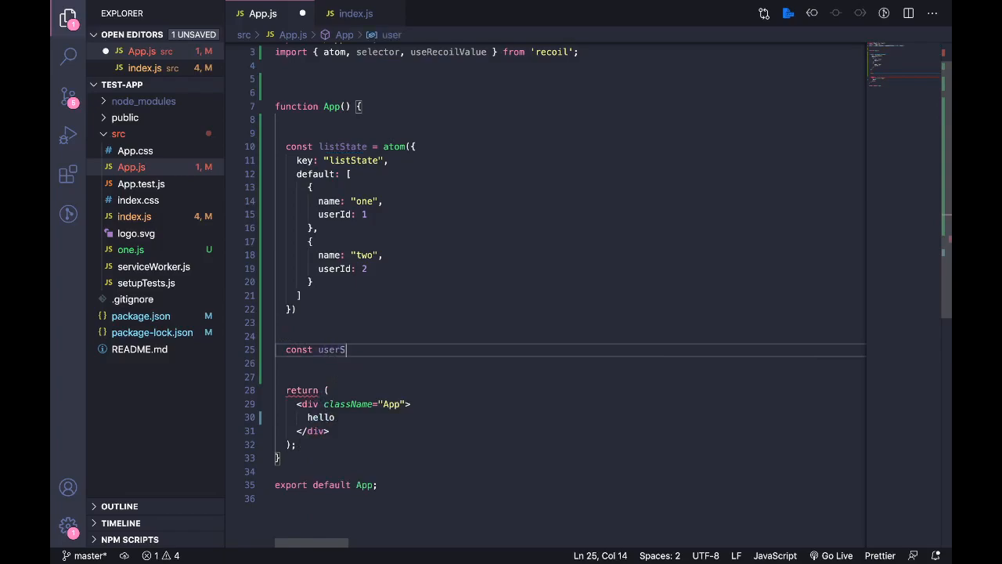
text(tate = atom({)
click(569, 363)
text(key: ")
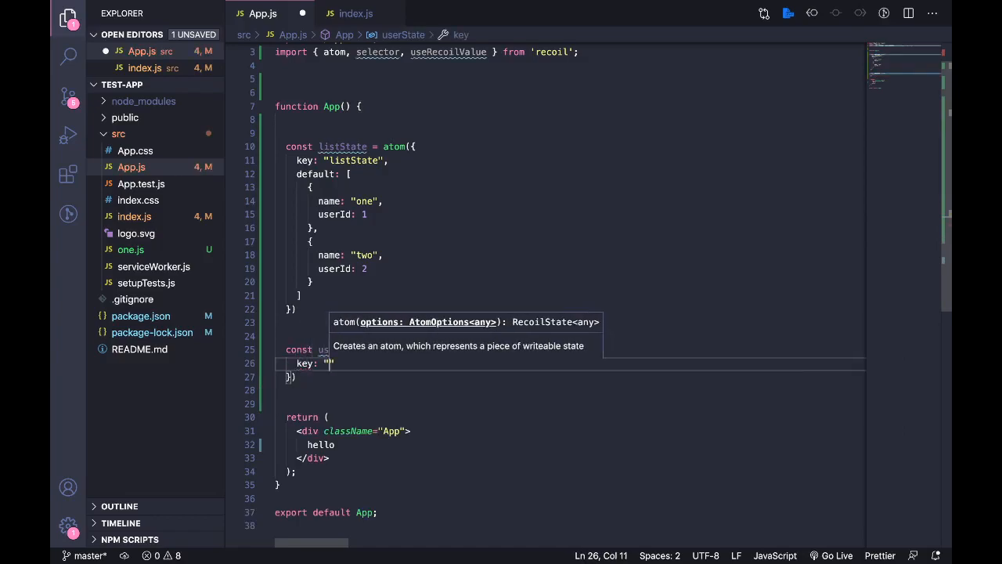
text(userState)
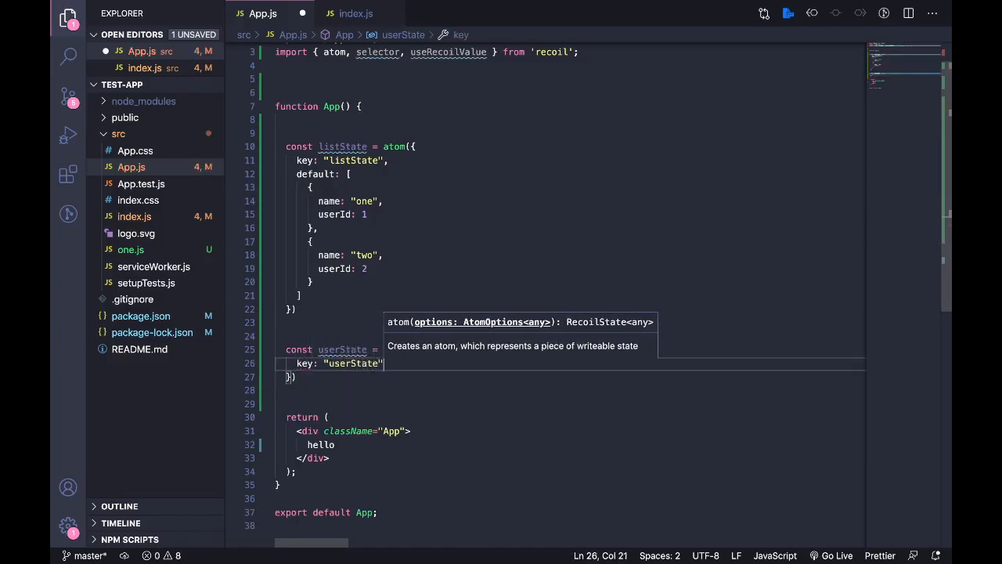
text(default: [)
text(username)
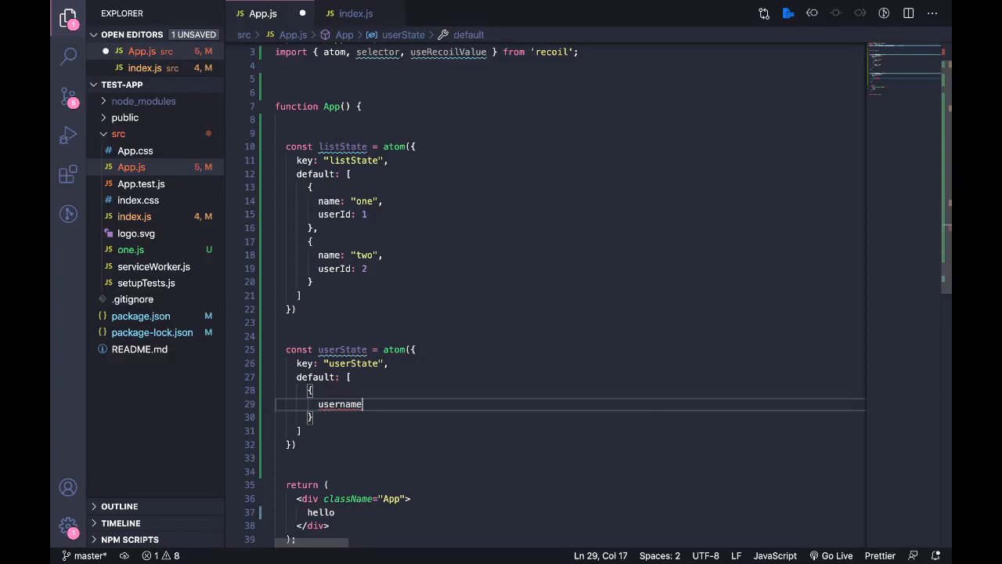
Fill userState's default with users userone (id 1) and usertwo (id 2).
text(: "user")
text(1d:)
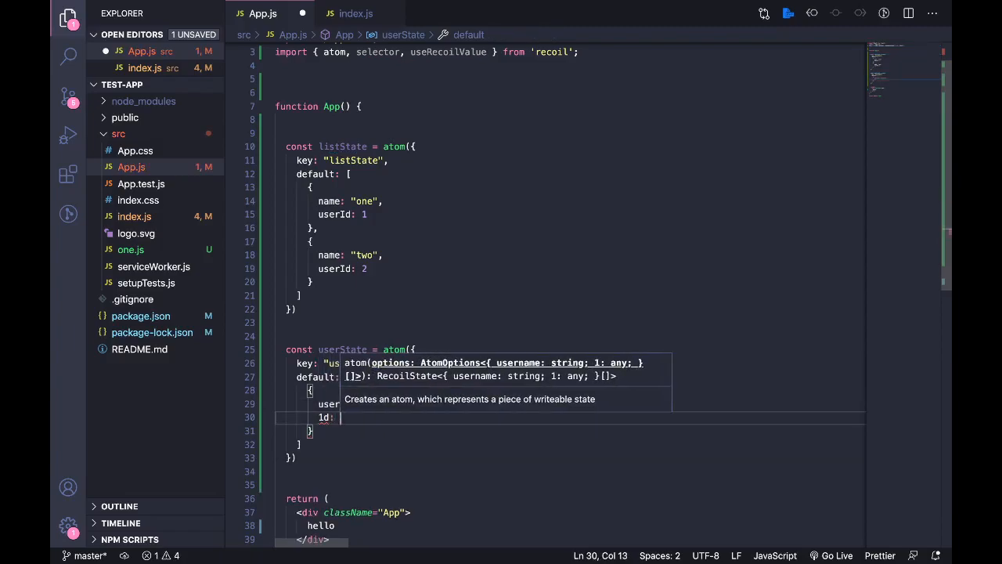
text(1)
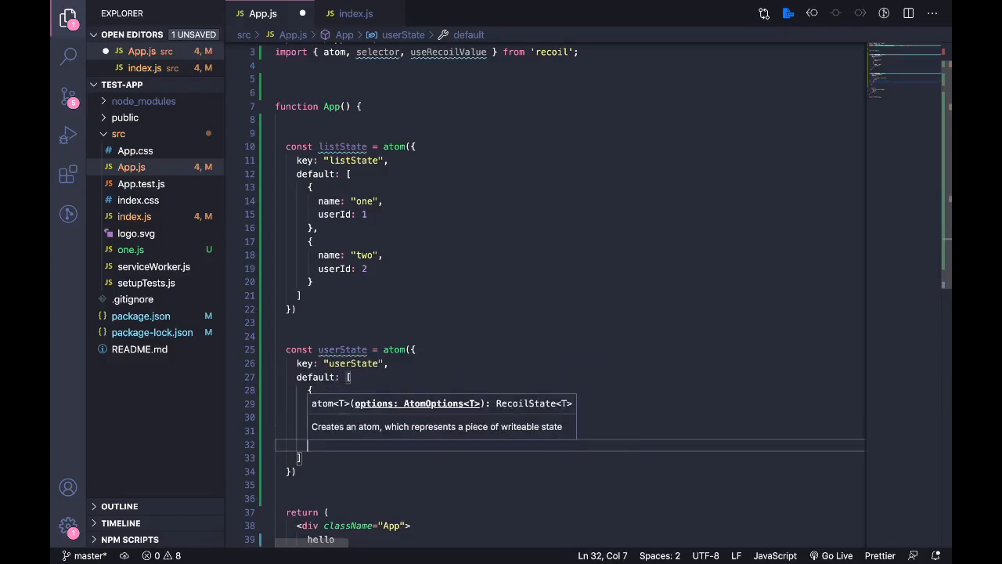
text(usre)
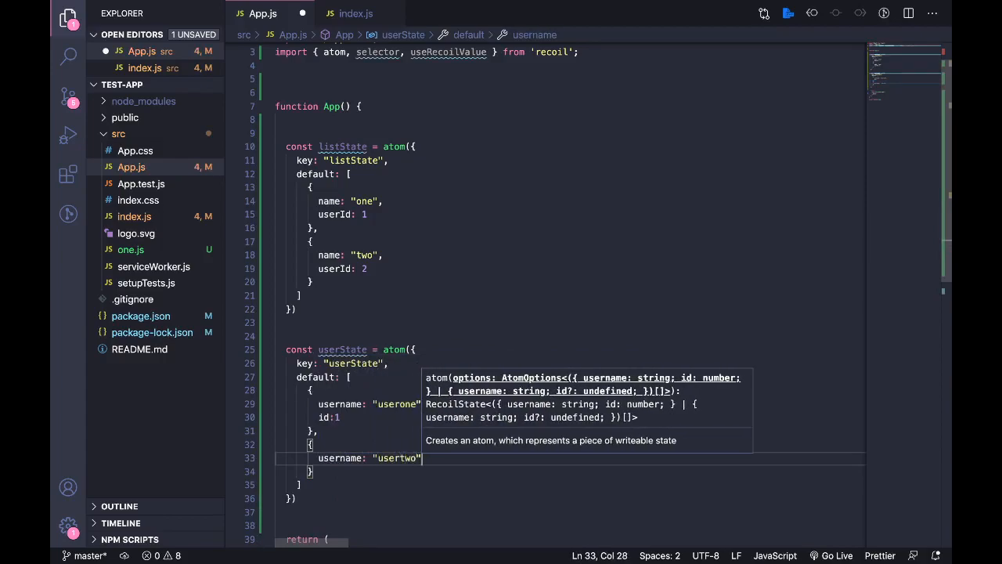
key(Enter)
text(id: 2)
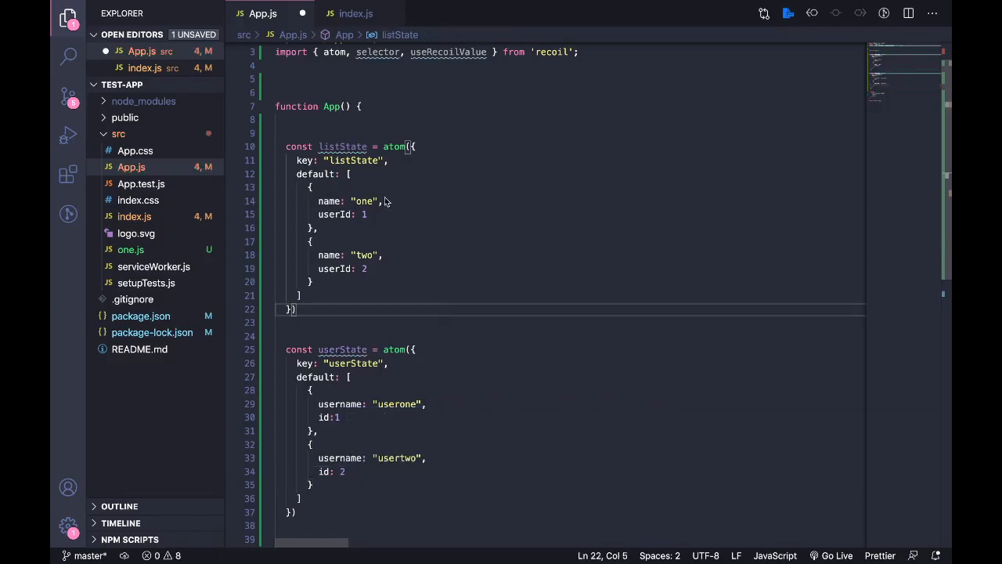
scroll(down, 3)
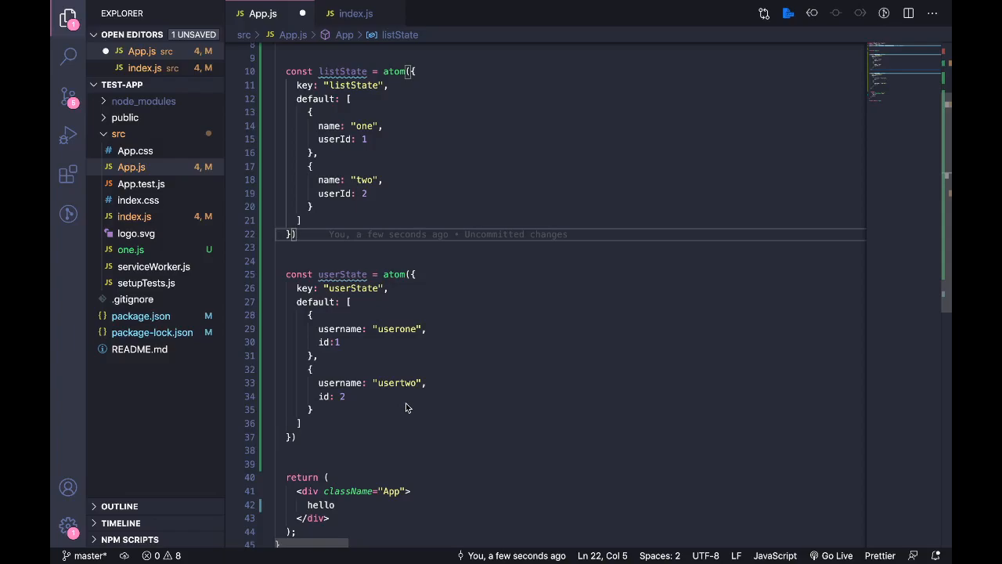
mouse_move(328, 347)
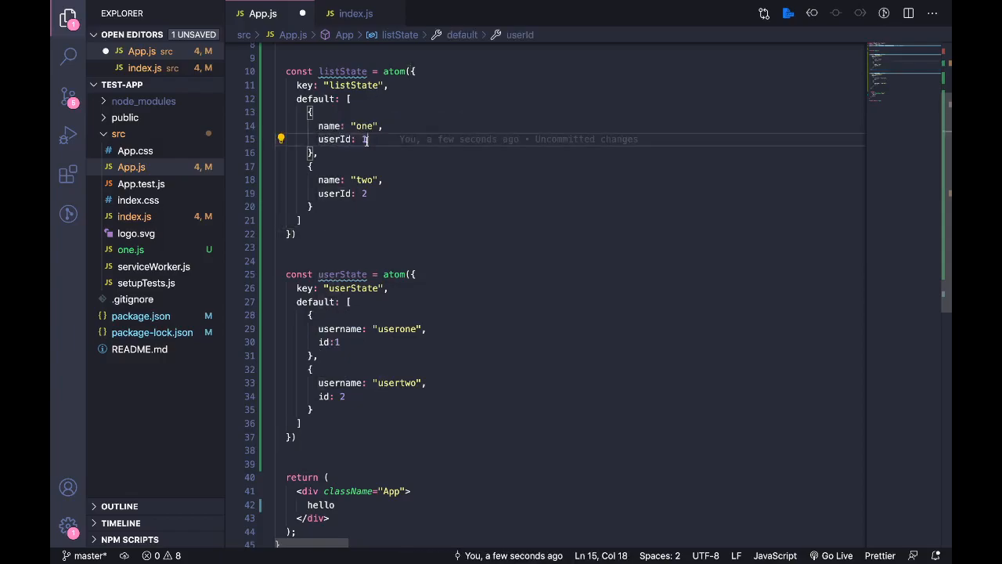
click(449, 449)
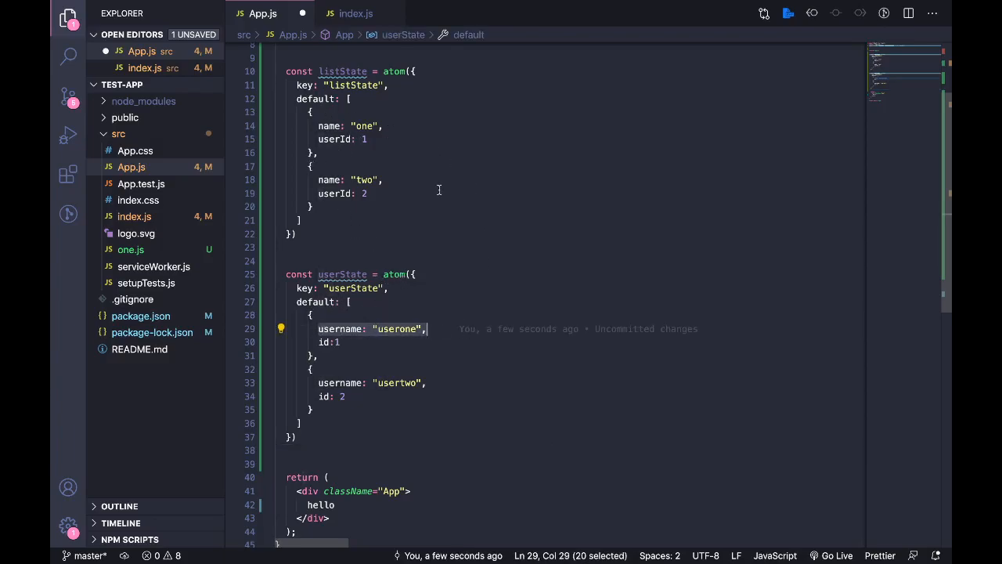
click(363, 195)
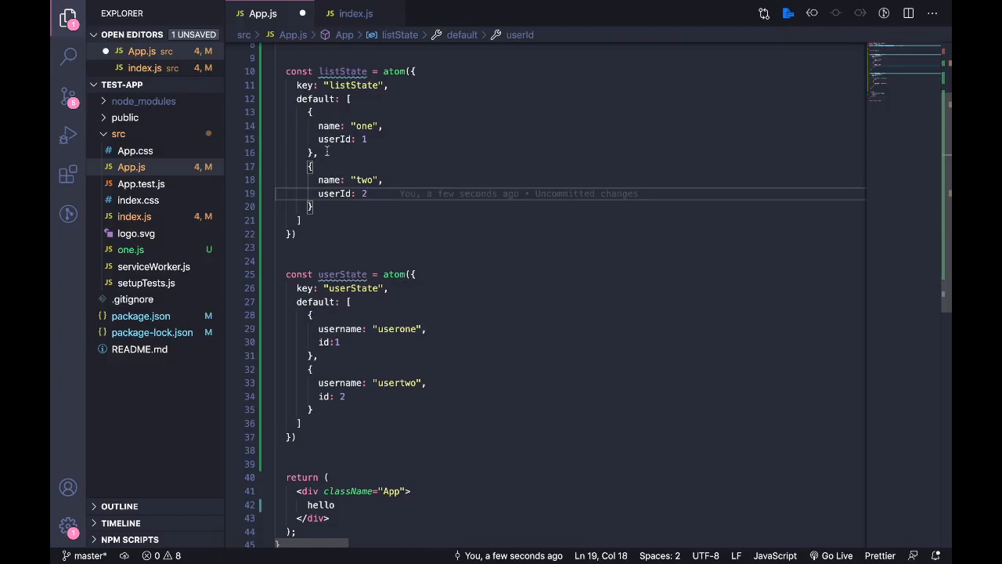
click(363, 138)
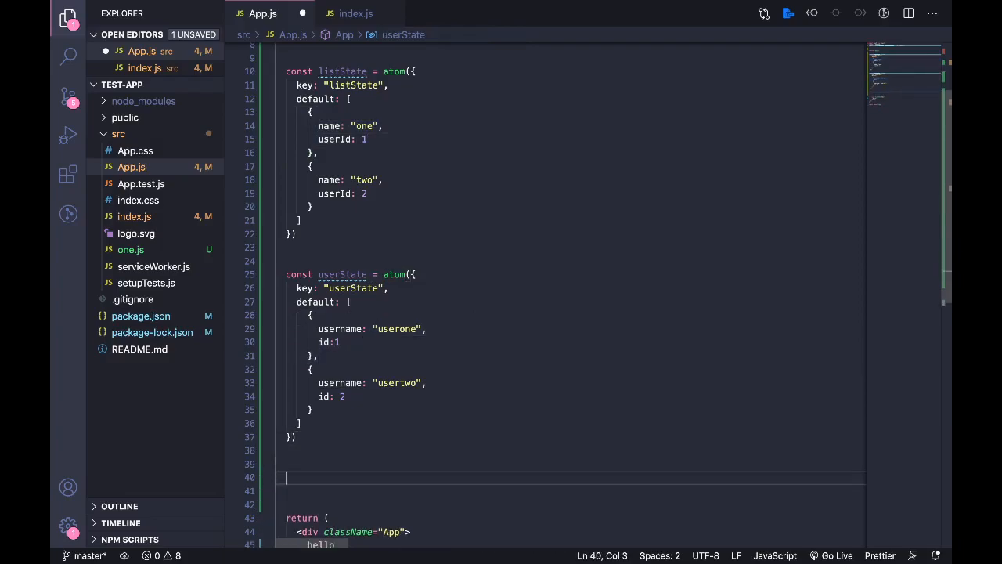
text(name)
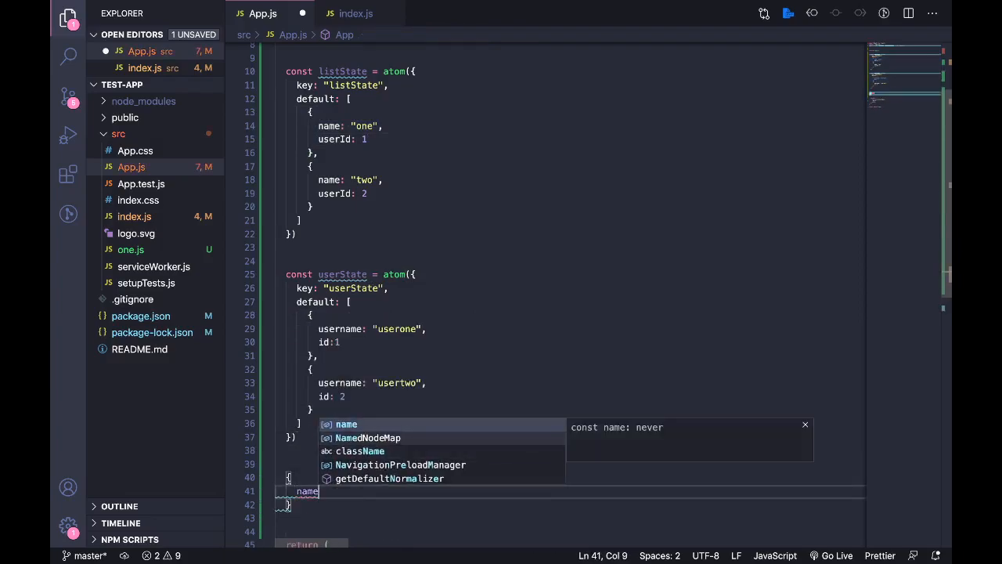
text(: "one",)
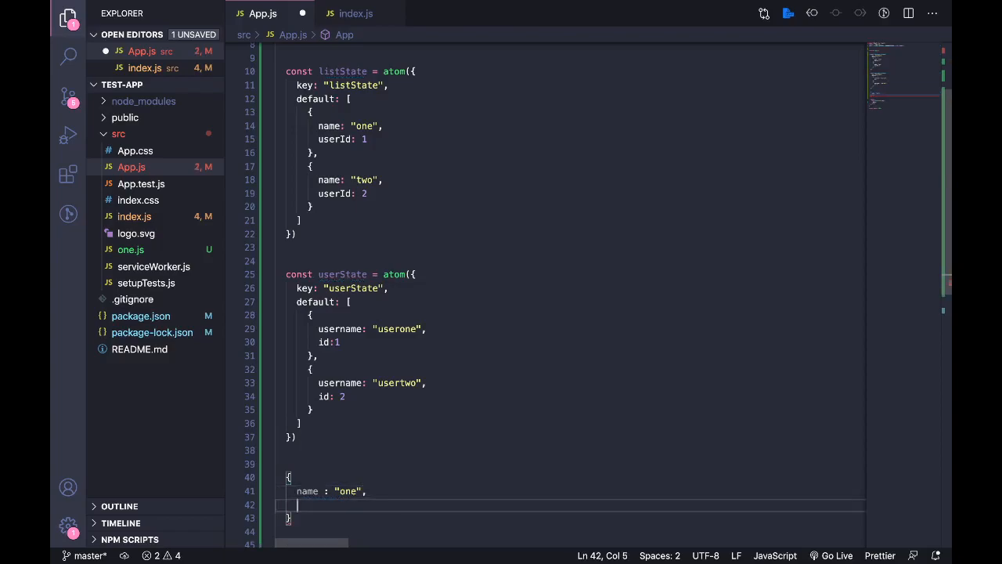
text(username:)
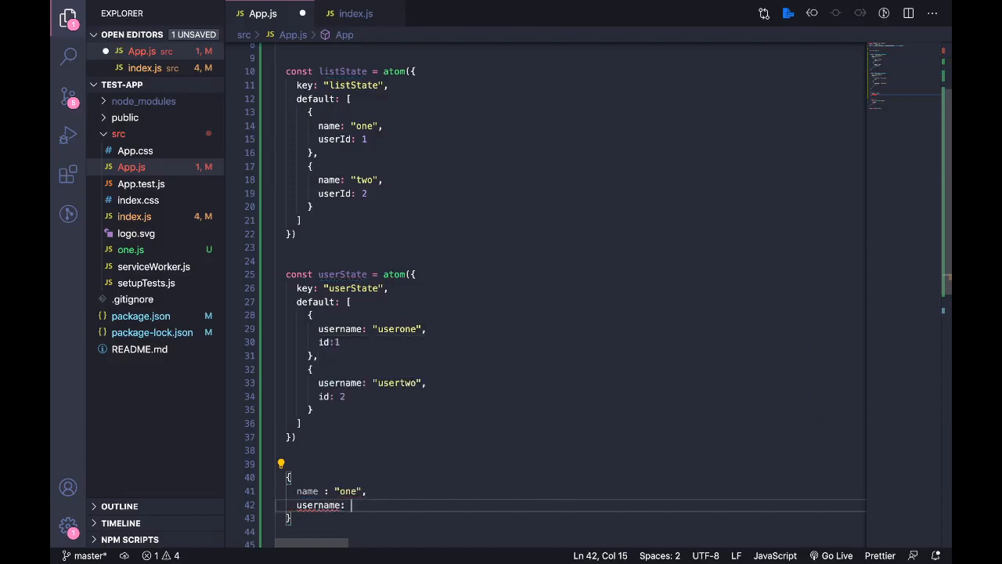
text("two",)
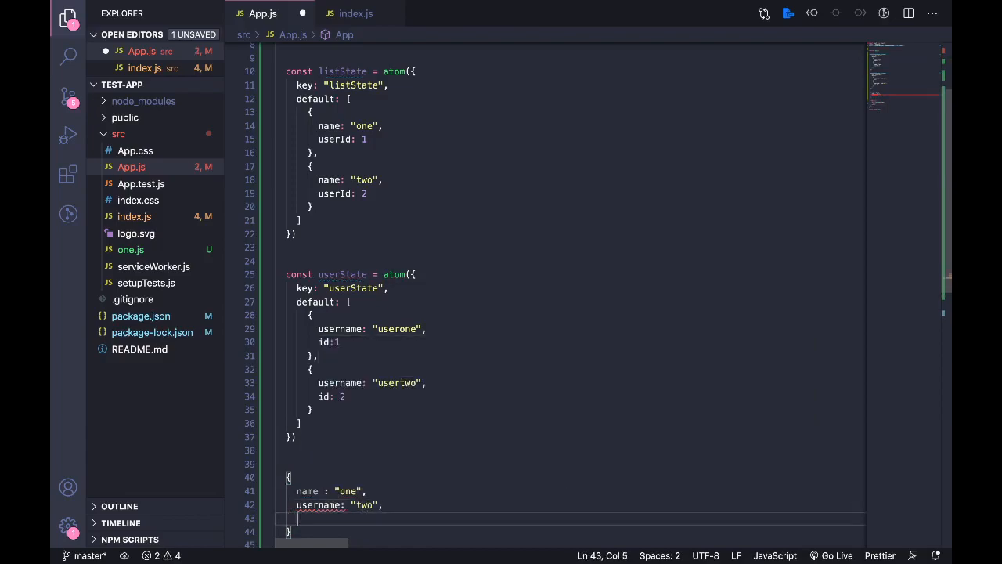
text(id:)
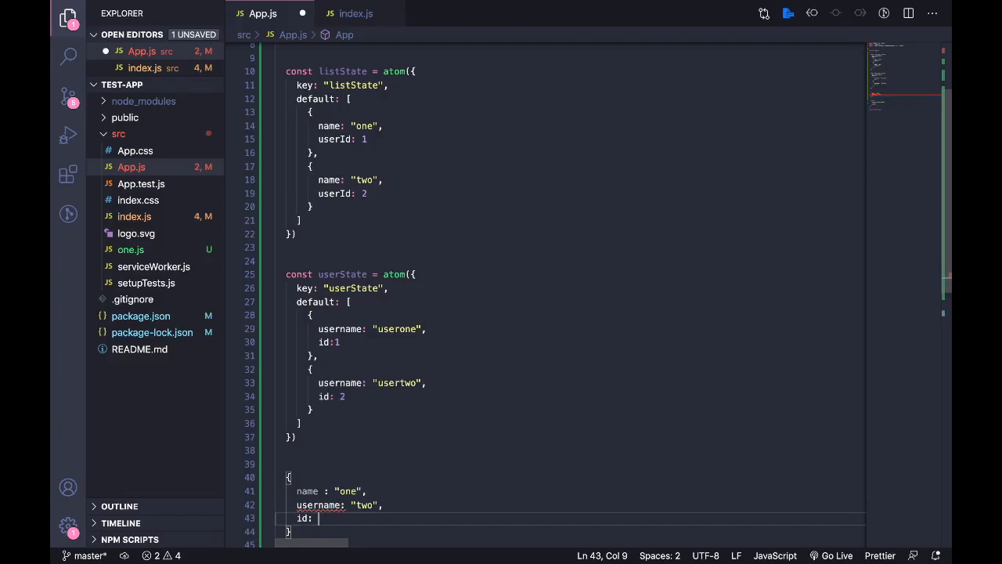
text(1)
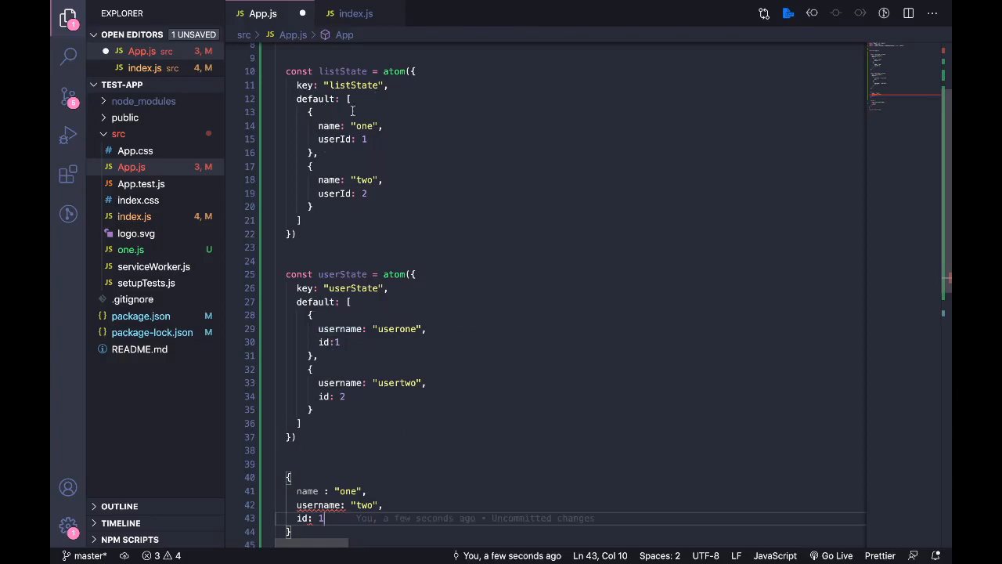
mouse_move(364, 144)
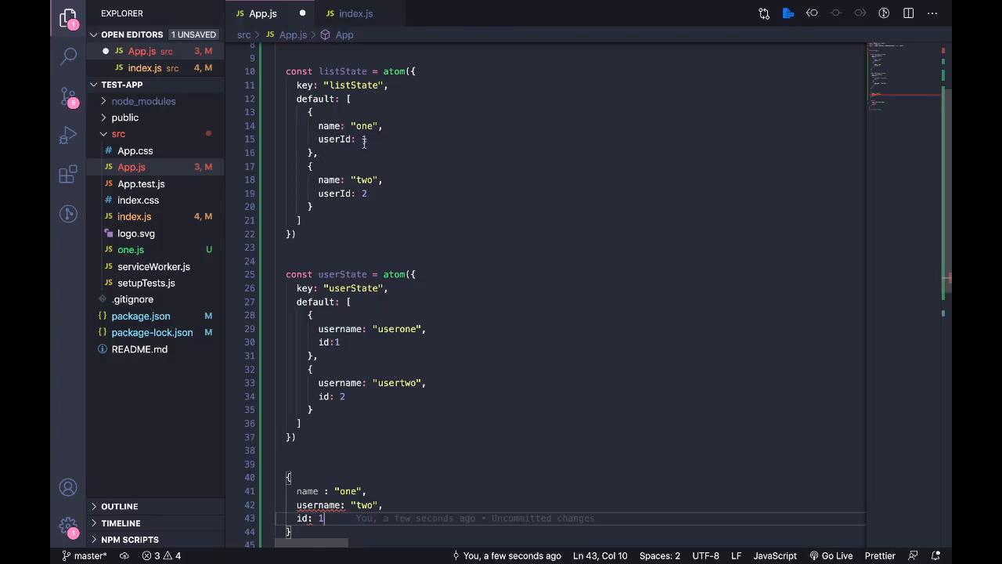
scroll(down, 3)
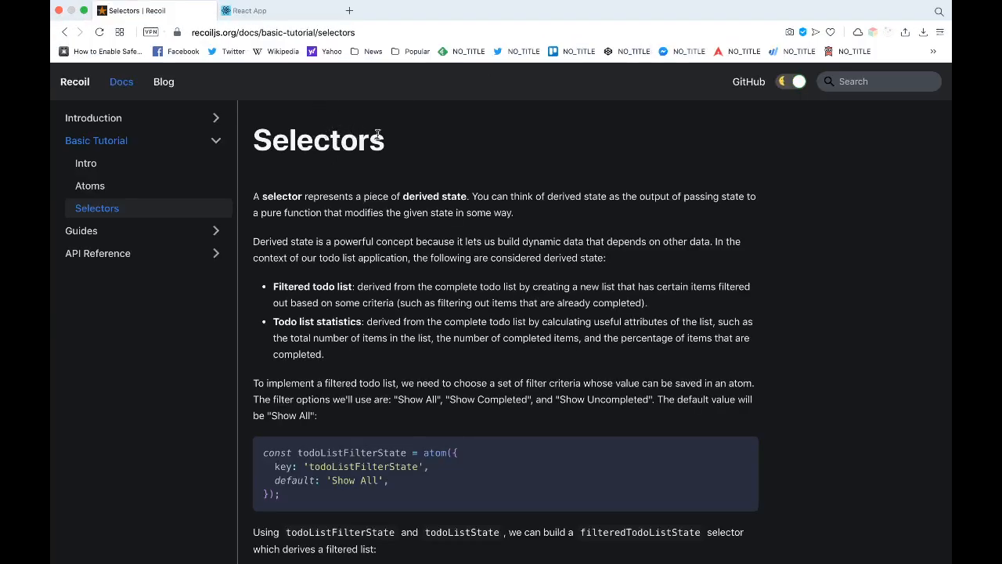
mouse_move(341, 226)
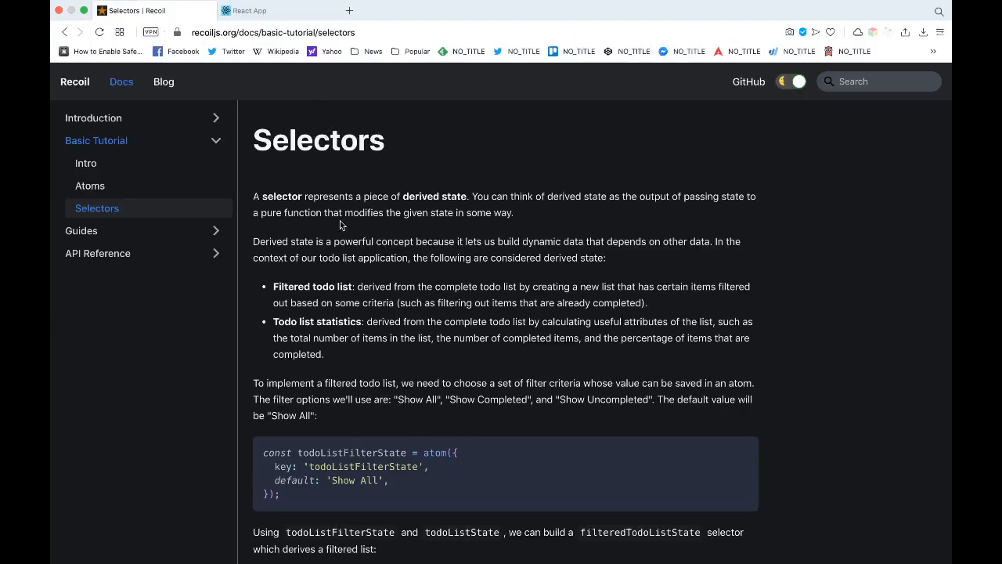
scroll(down, 3)
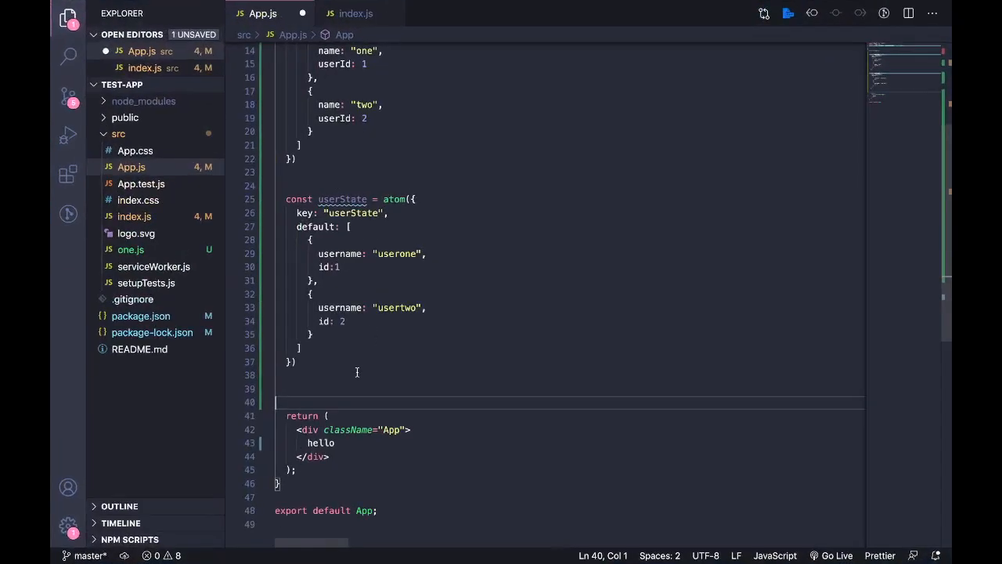
Start const mappedUserListState = selector below the userState atom.
text(co)
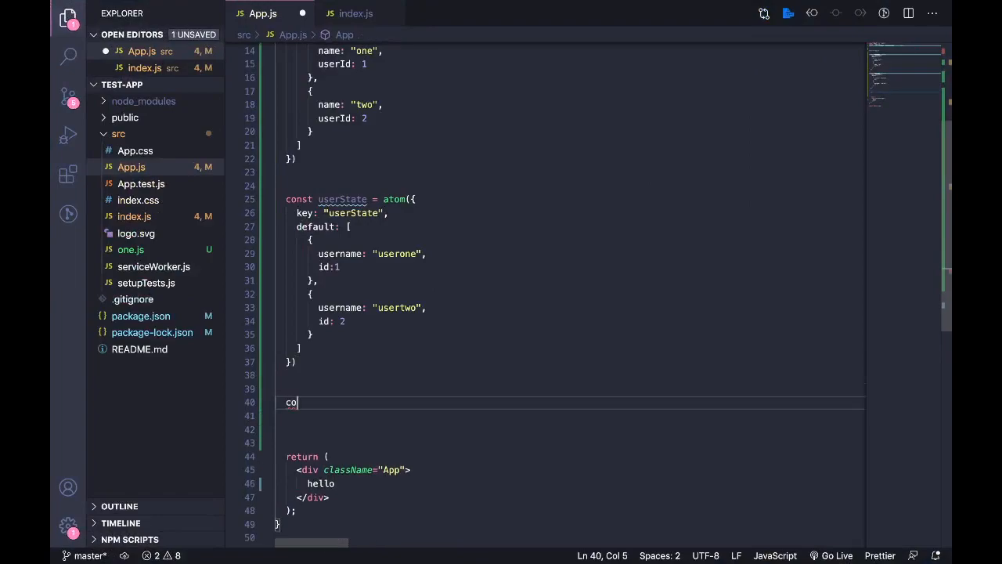
key(Backspace)
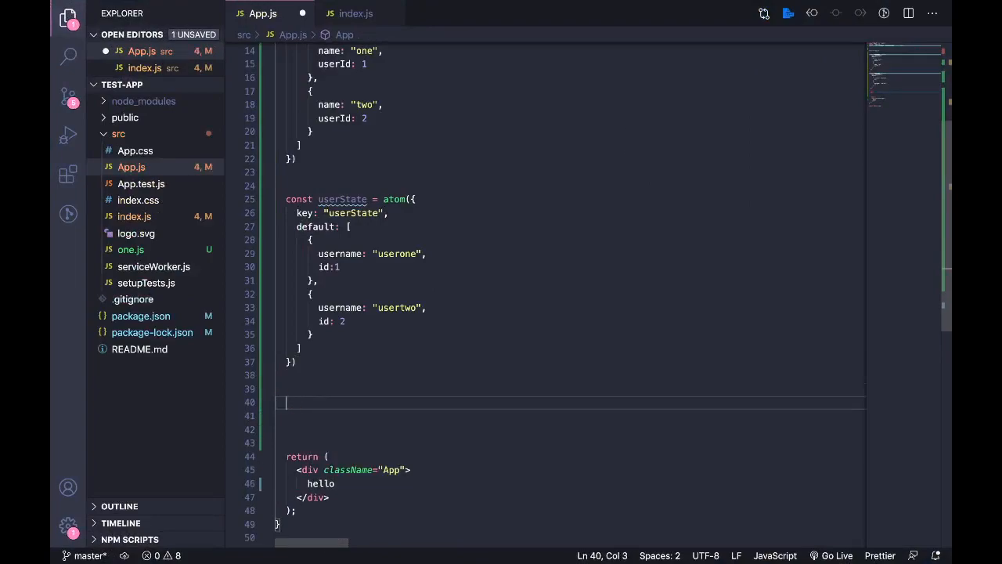
text(const)
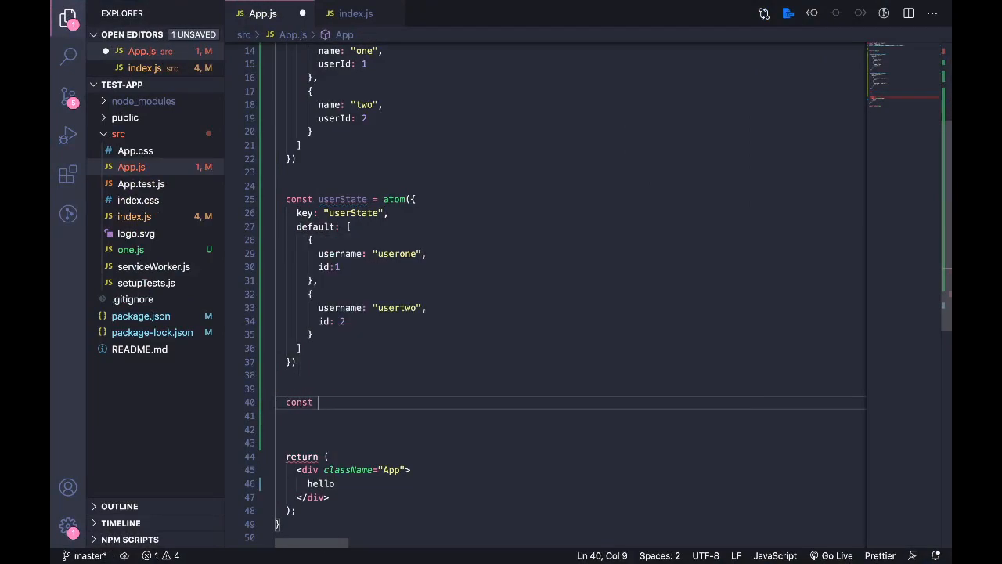
text(ma)
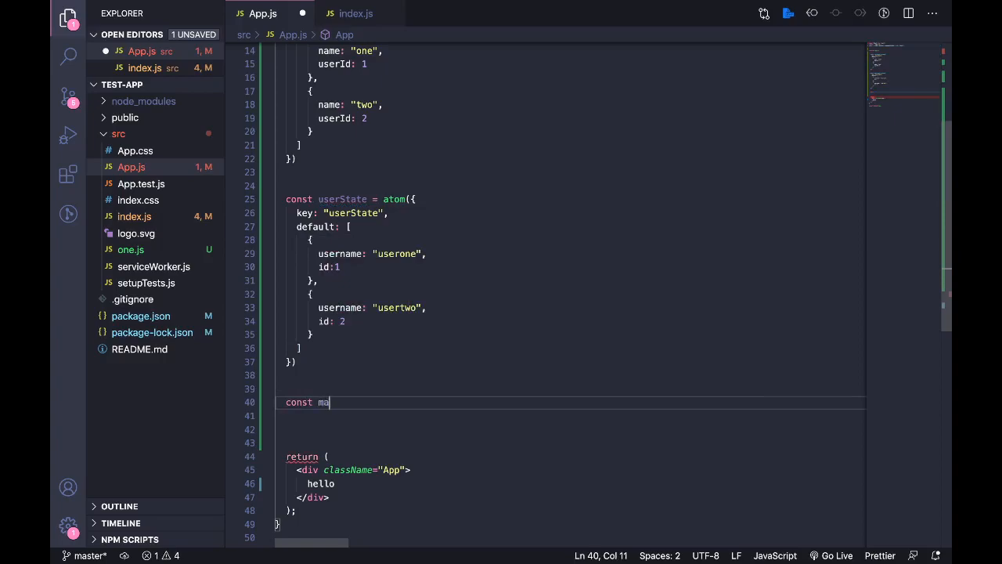
text(ppedUserL)
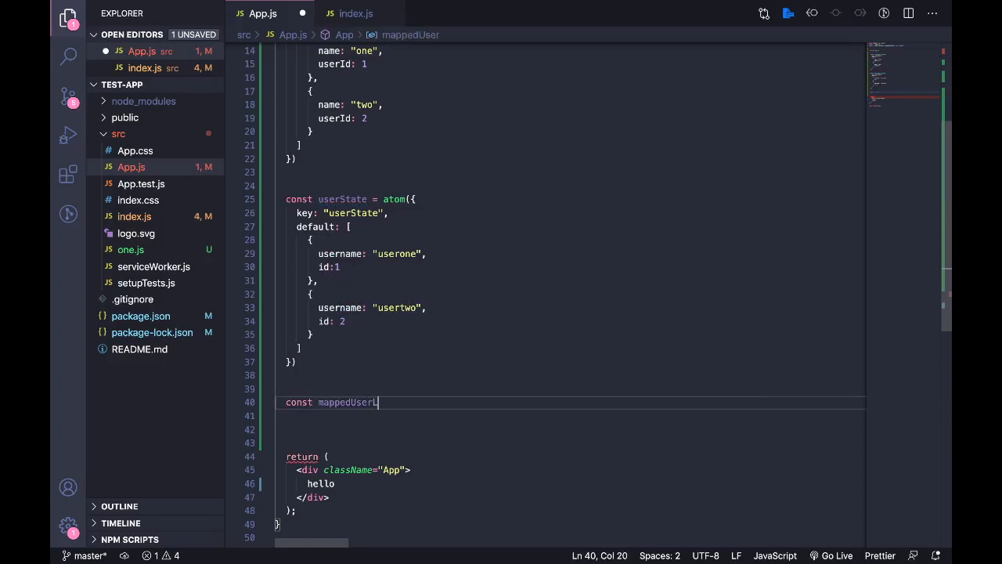
text(ListState)
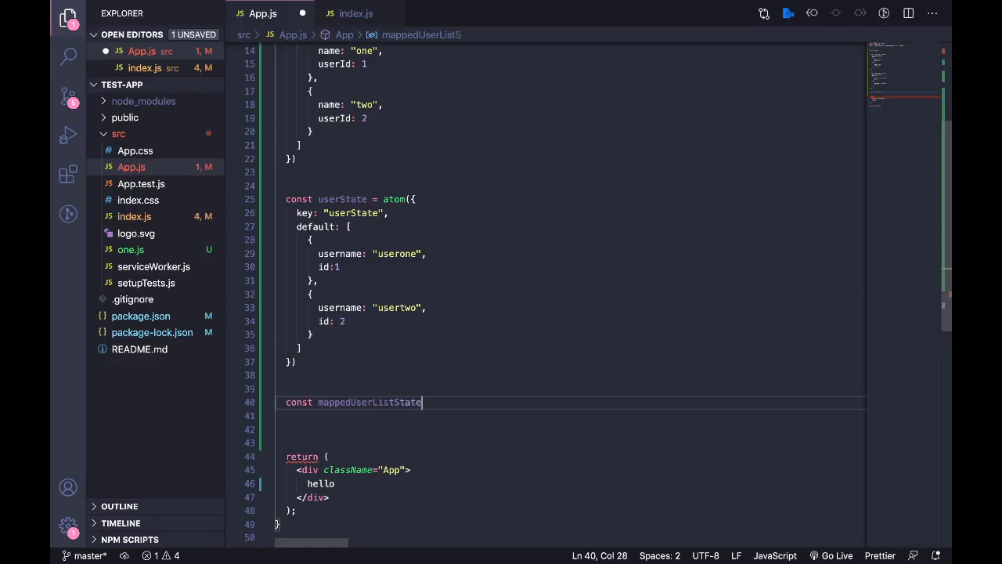
text(= selector)
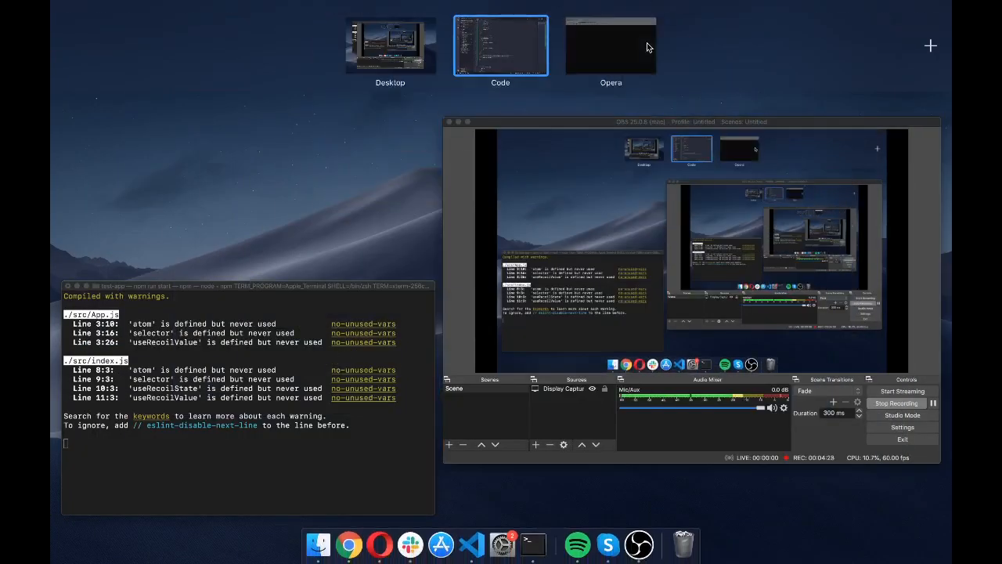
Review the filteredTodoListState selector example on the Recoil docs in Chrome.
click(611, 44)
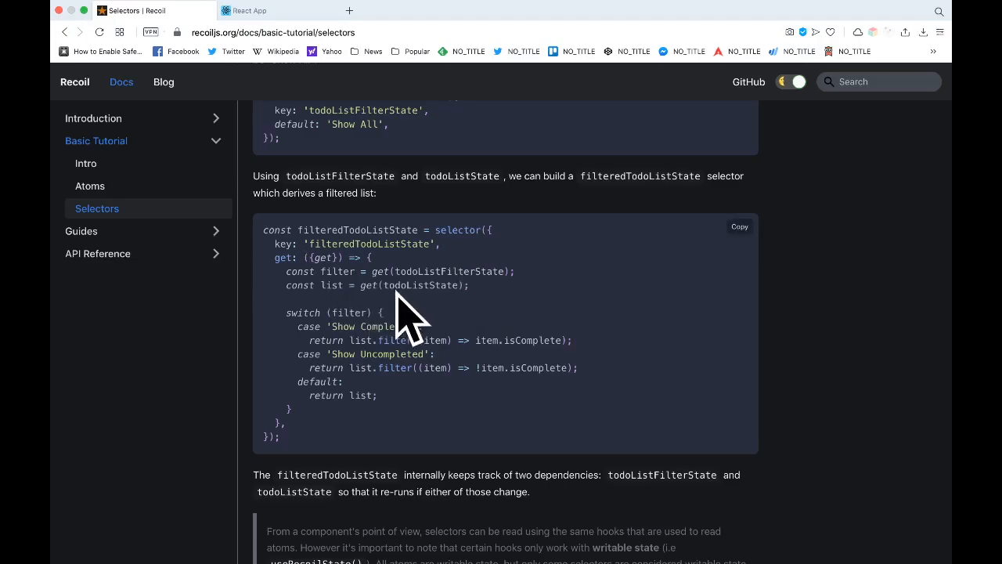
mouse_move(420, 243)
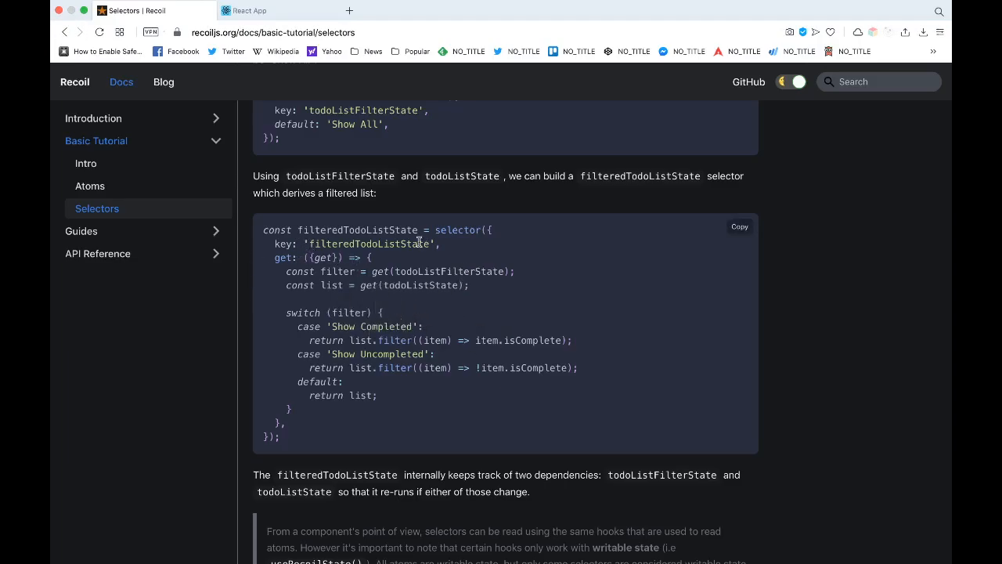
mouse_move(326, 270)
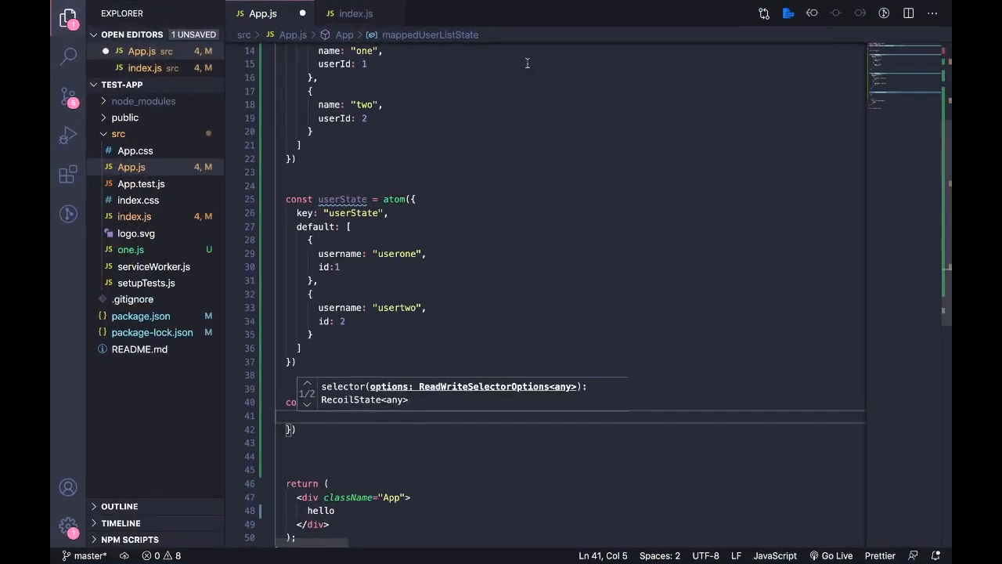
Give the selector key "mappedState" and a get({get}) function starting const list = get().
text(key: ")
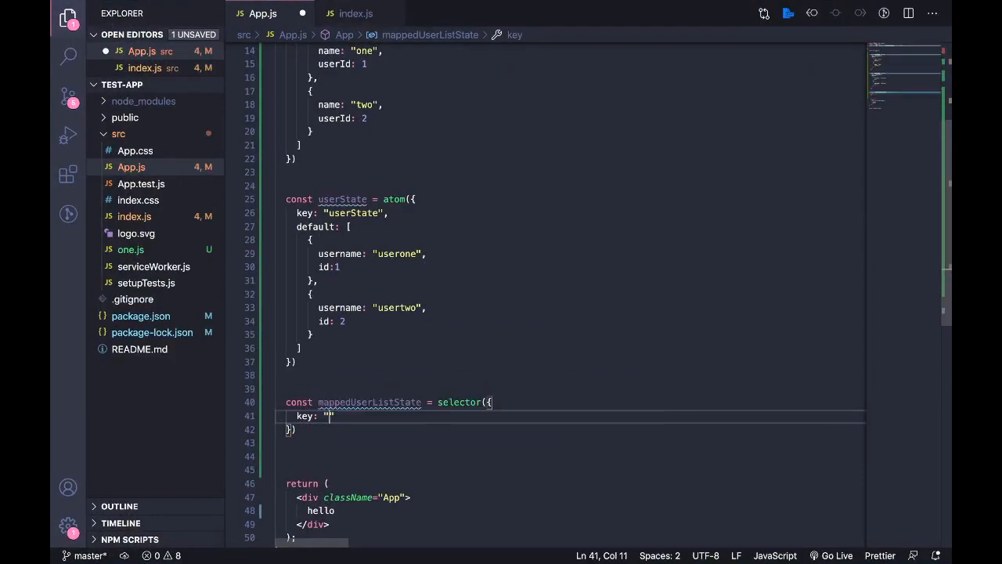
text(mappedSt)
text(get:)
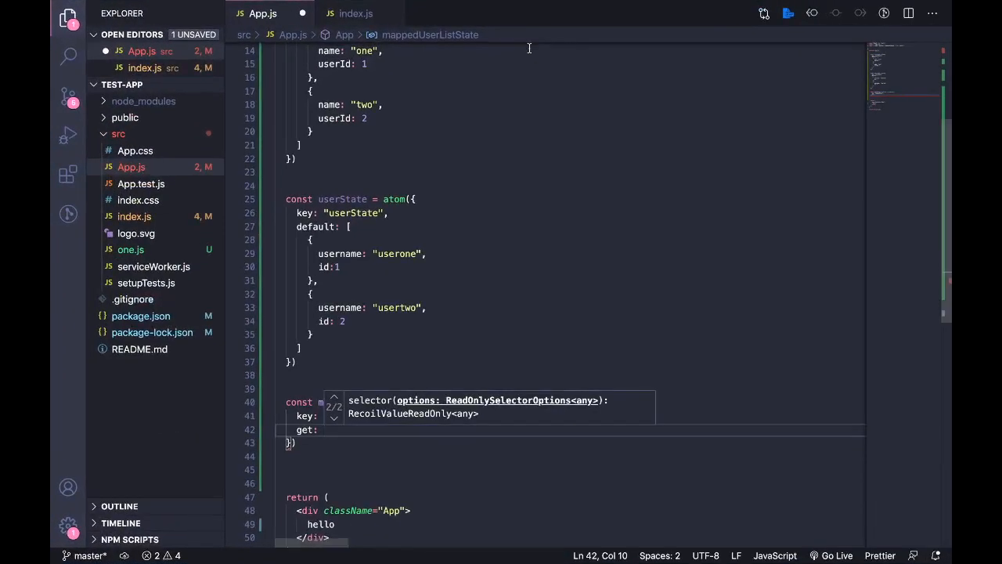
text(({get}) => {)
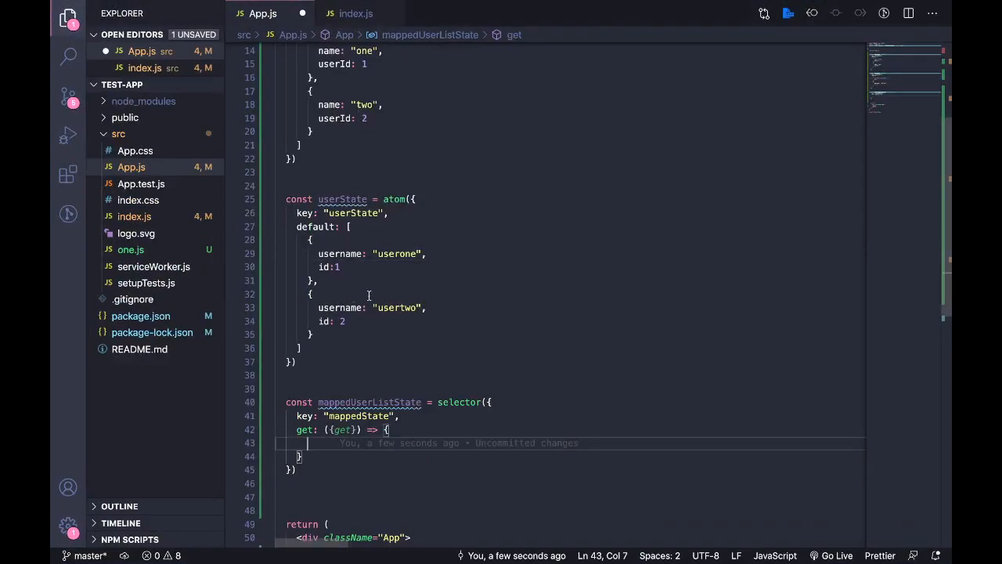
text(const)
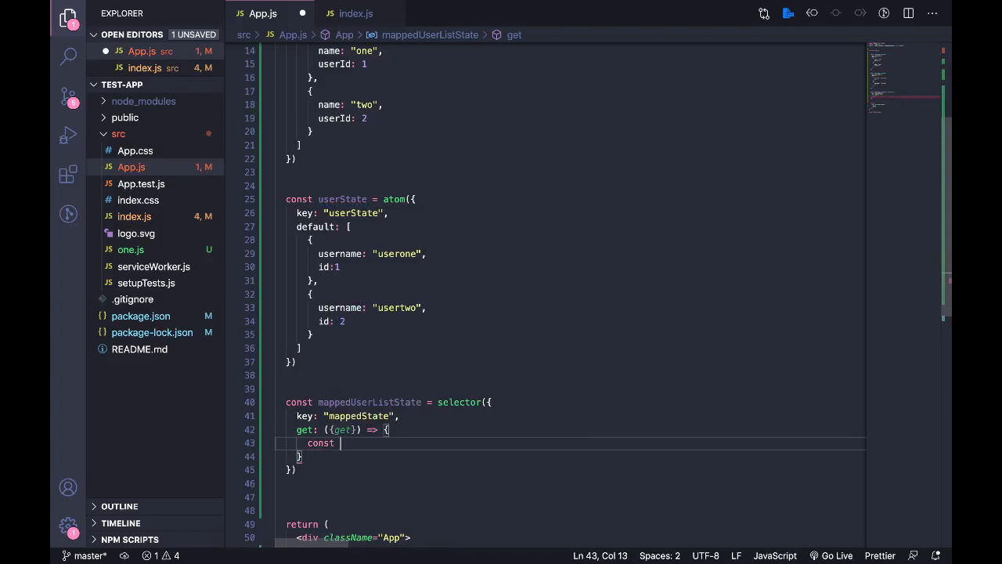
text(list =)
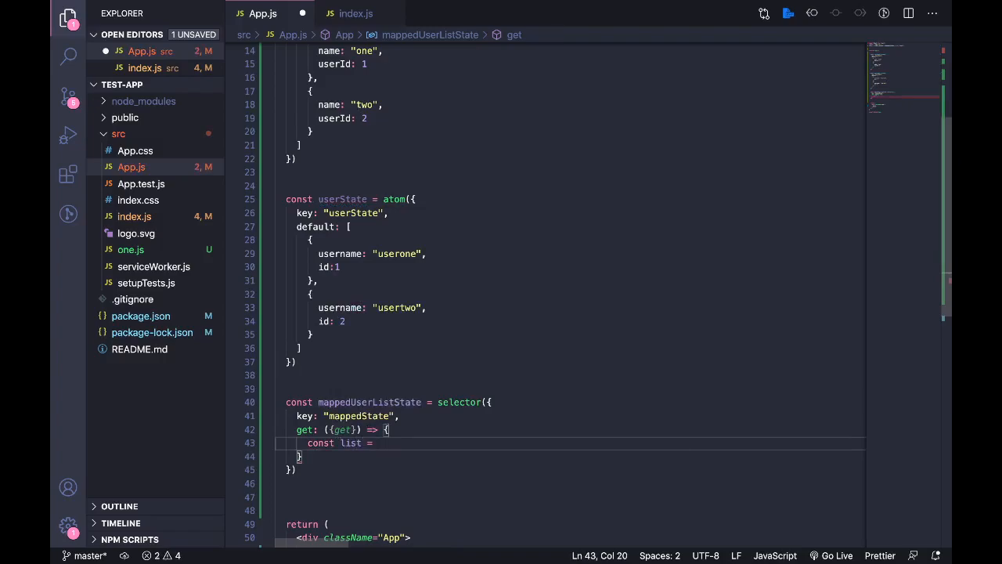
text(get()
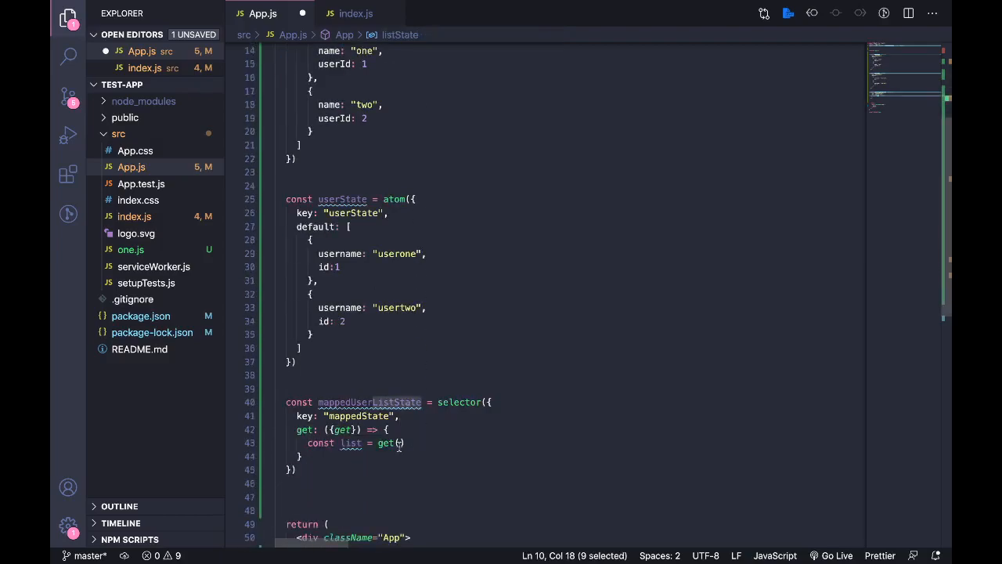
Read listState and userState into const list and const users via get.
text(listState)
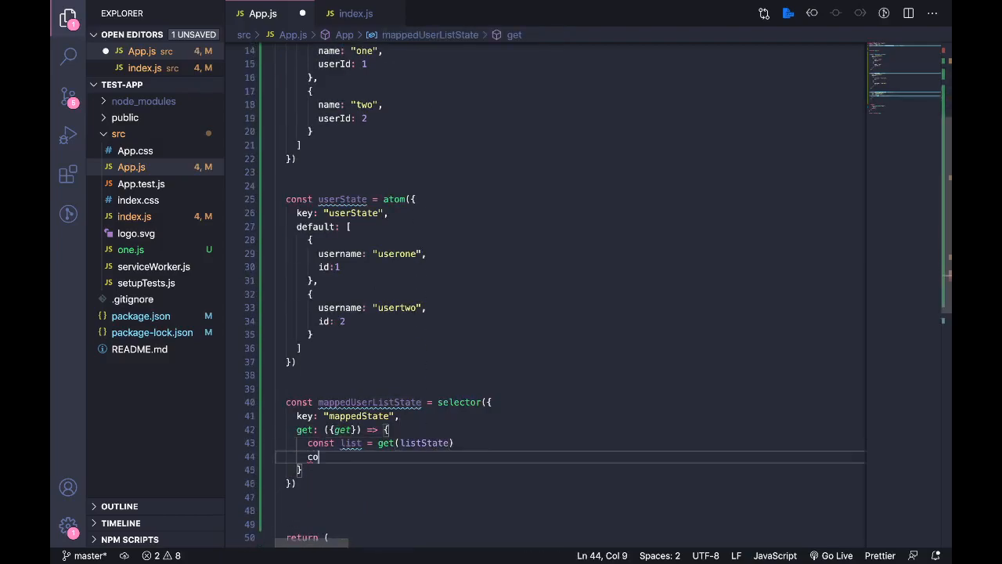
text(co)
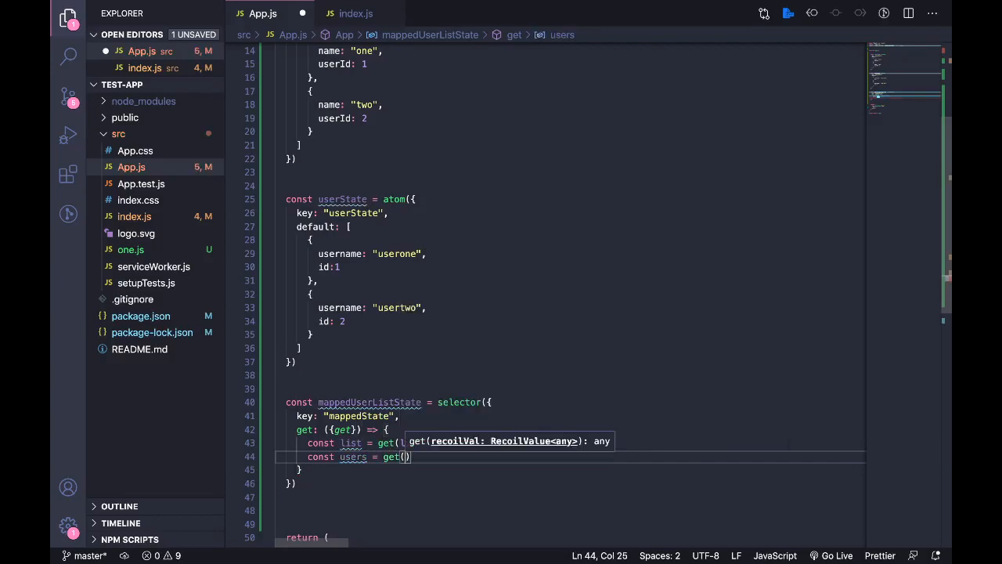
text(userState)
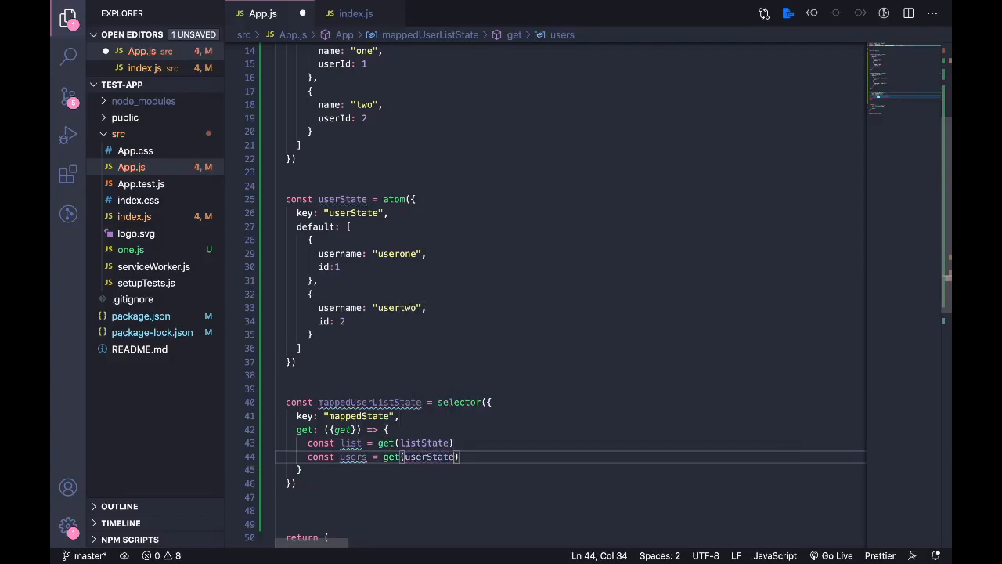
key(Enter)
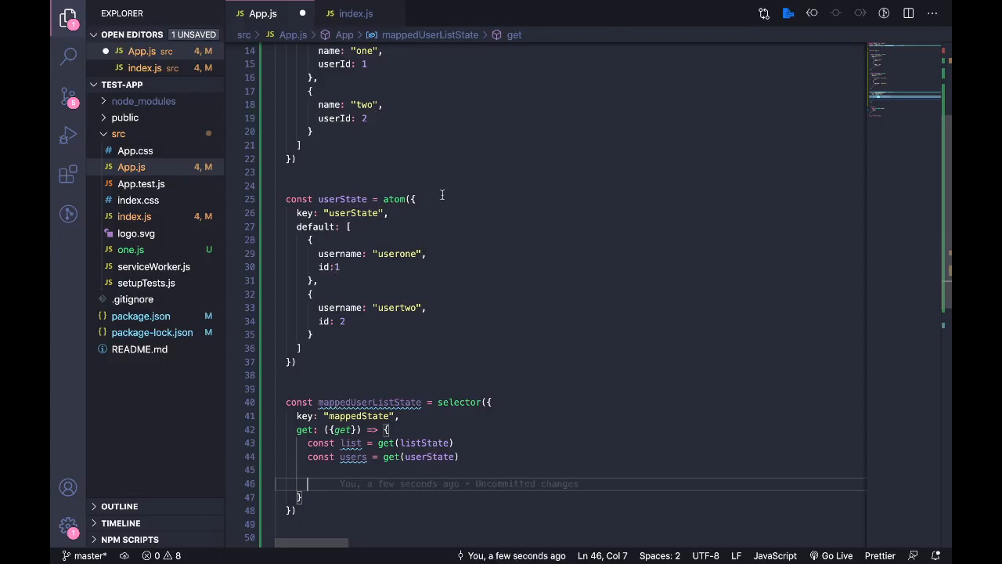
Return list.map spreading each item with userState.find(user => user.id === item.userId).
text(return)
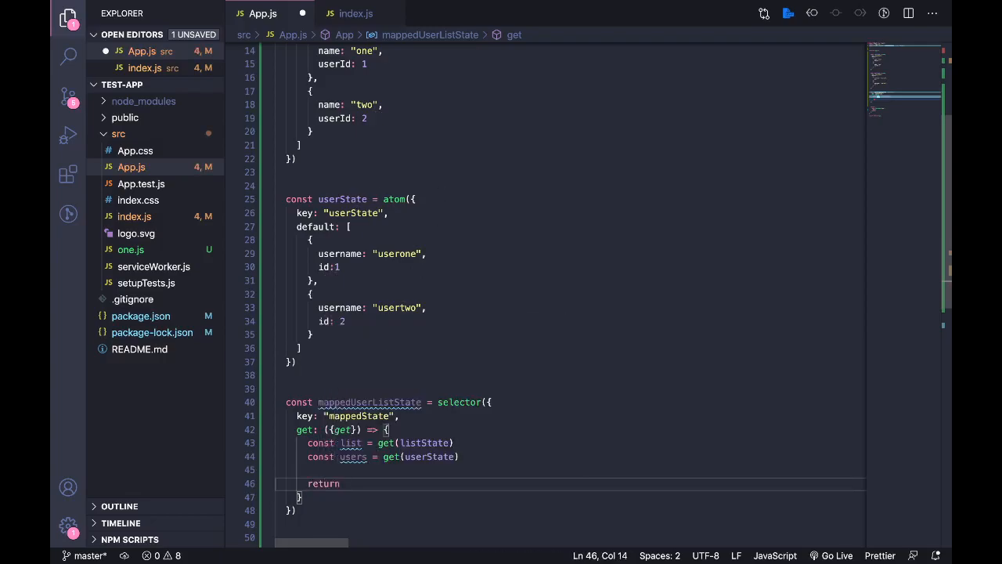
mouse_move(442, 198)
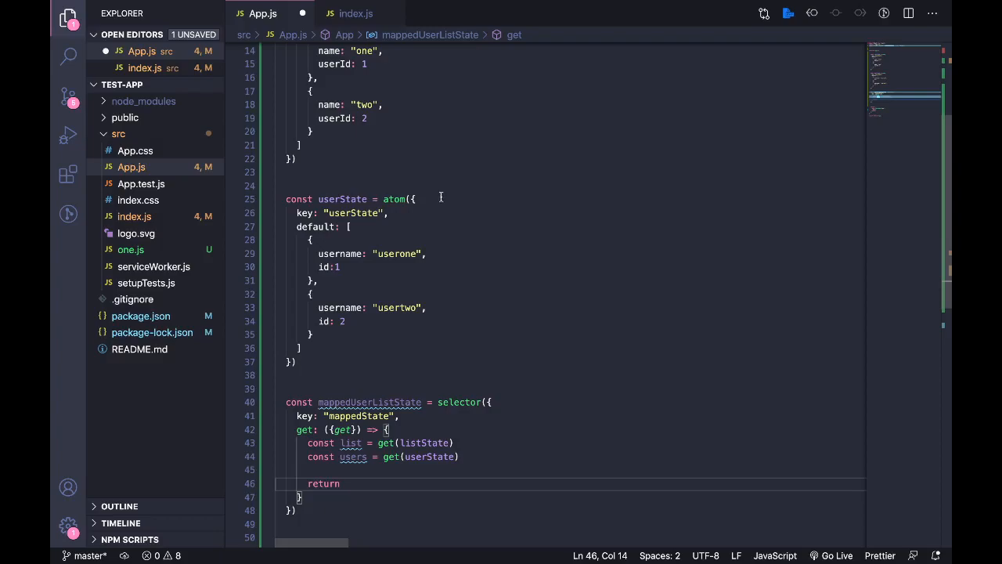
text(list)
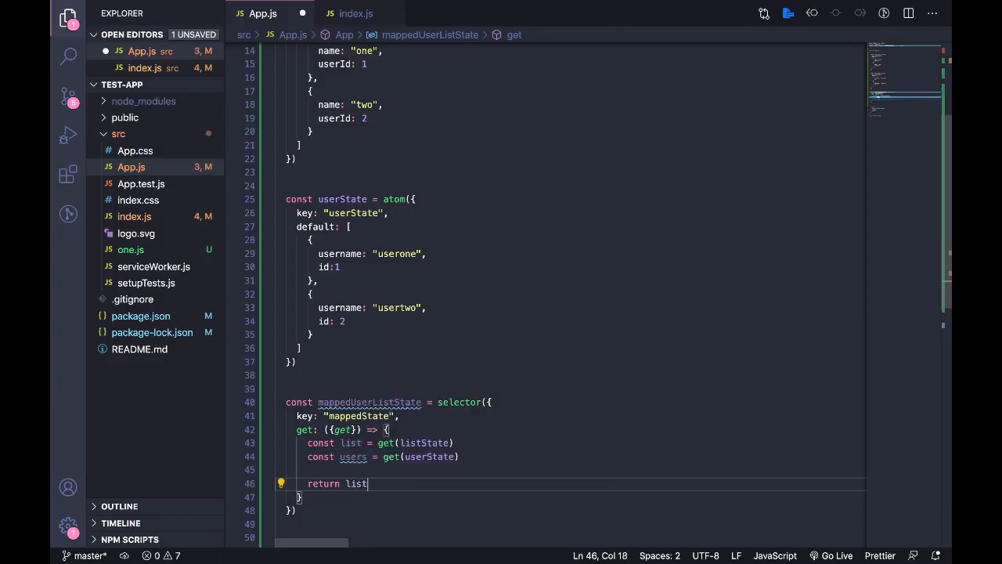
text(.map())
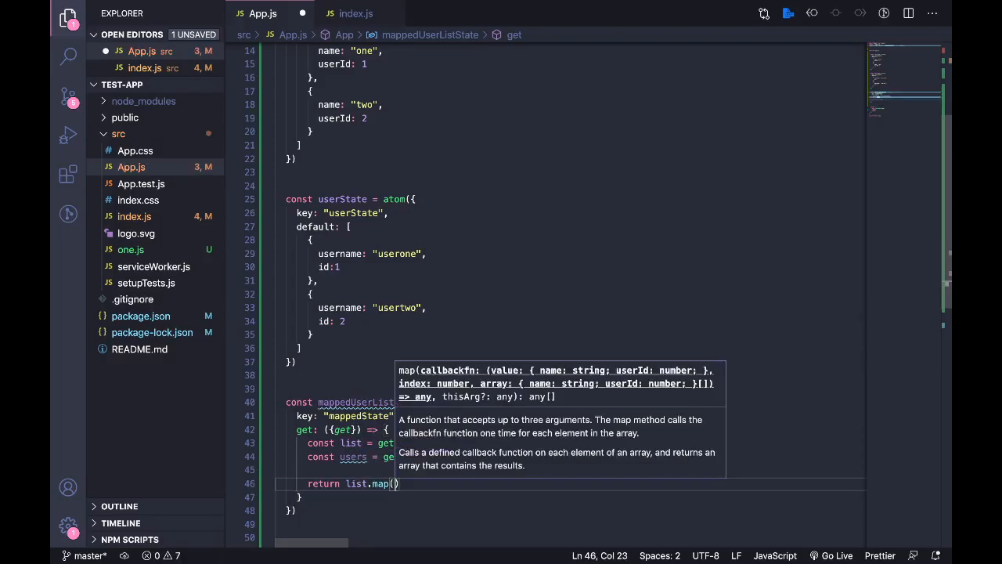
text(item =>)
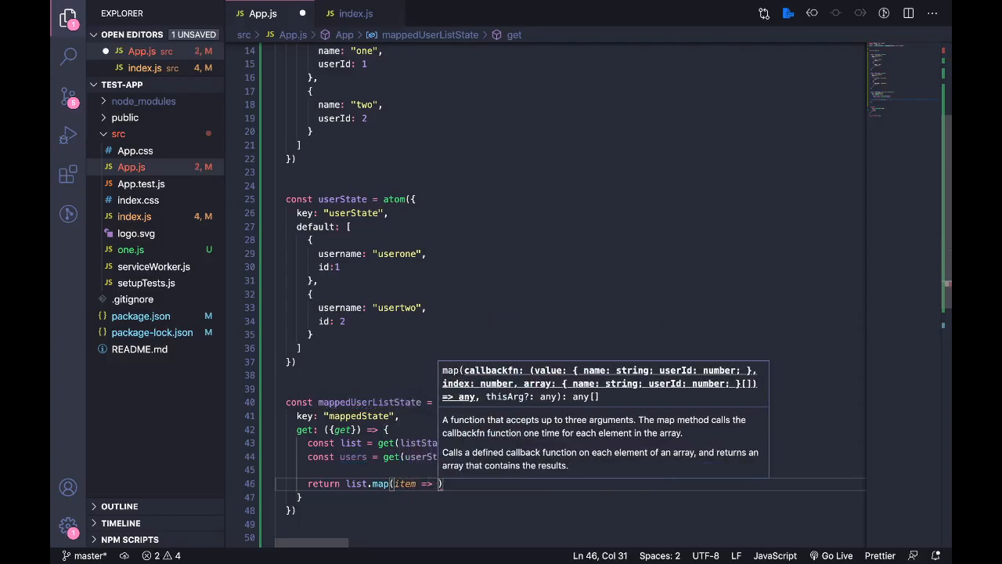
text({)
text(...item,)
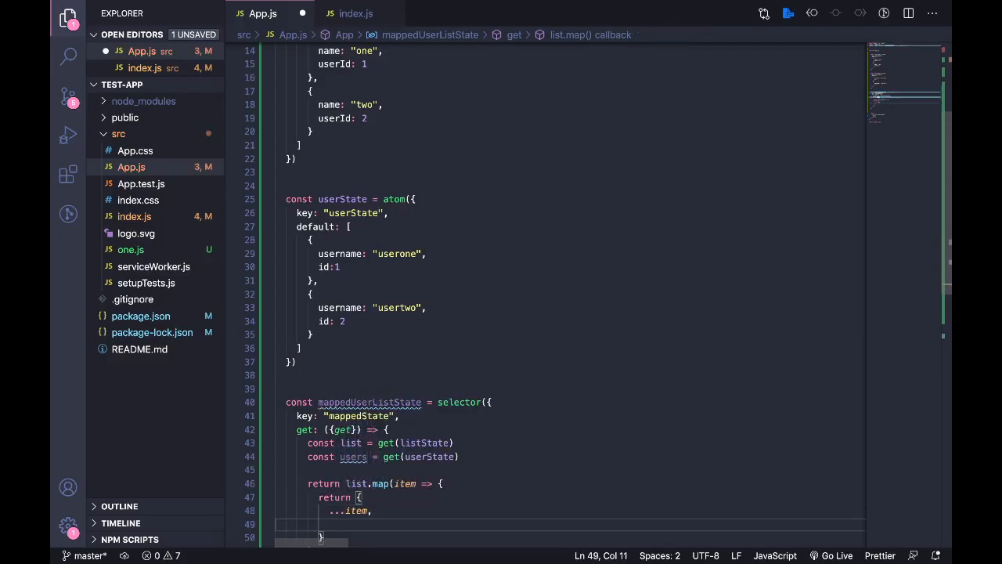
mouse_move(345, 72)
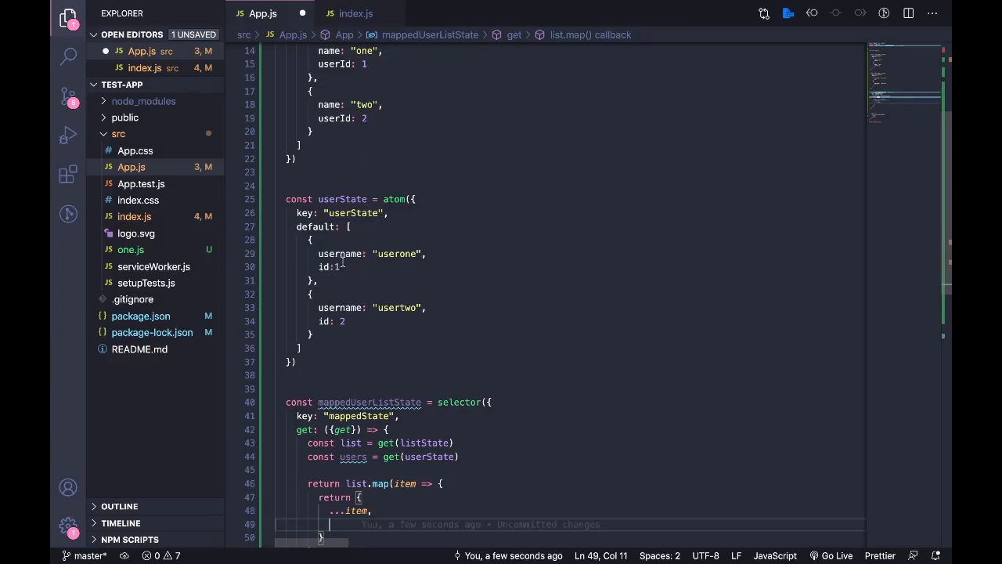
text(...)
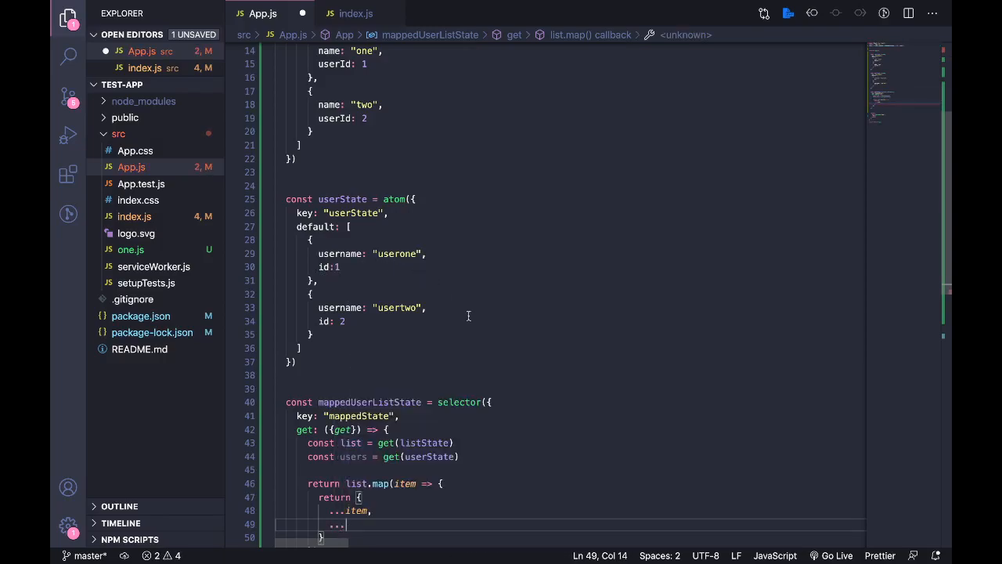
text(userState.find()
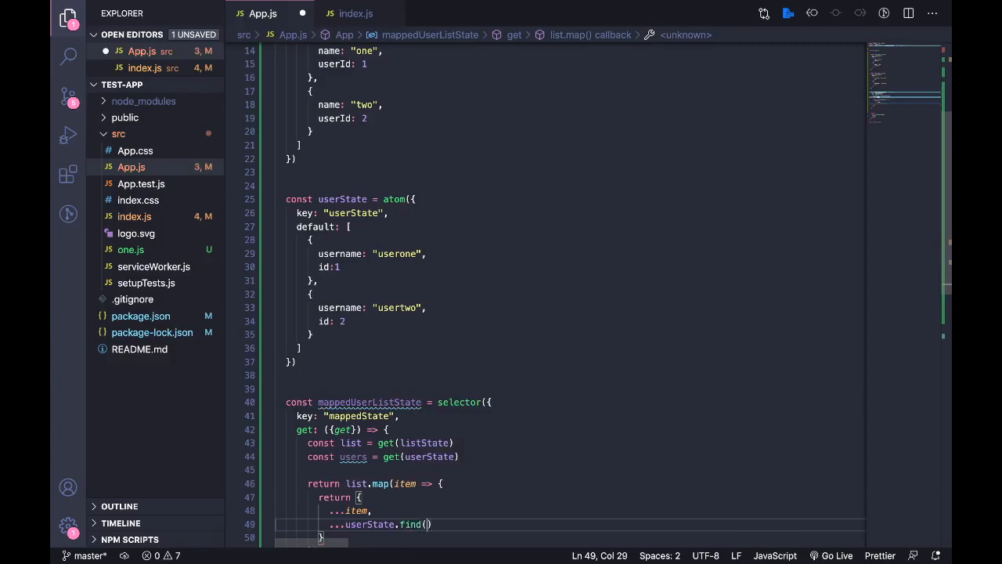
text(user => user)
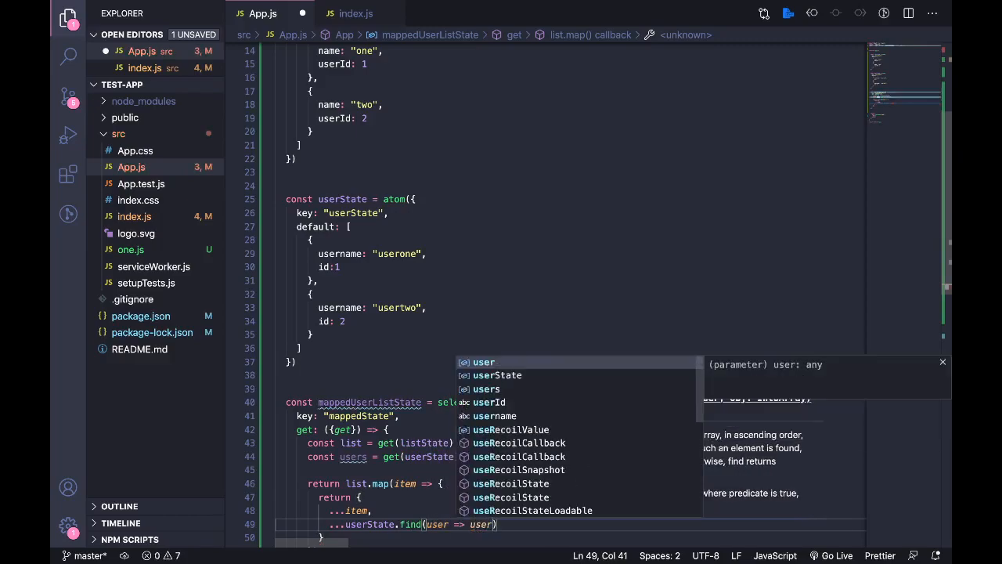
text(.id ===)
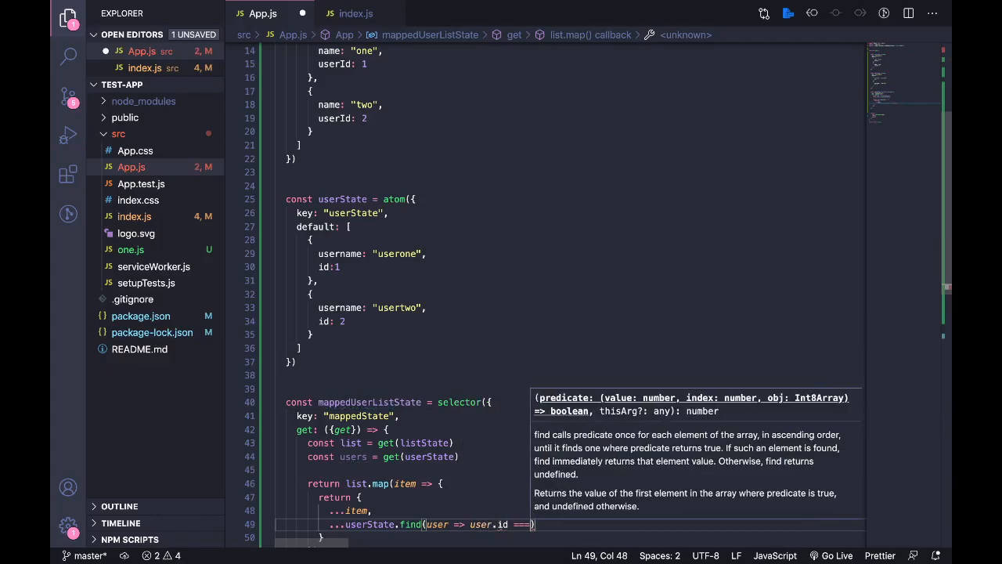
text(item.)
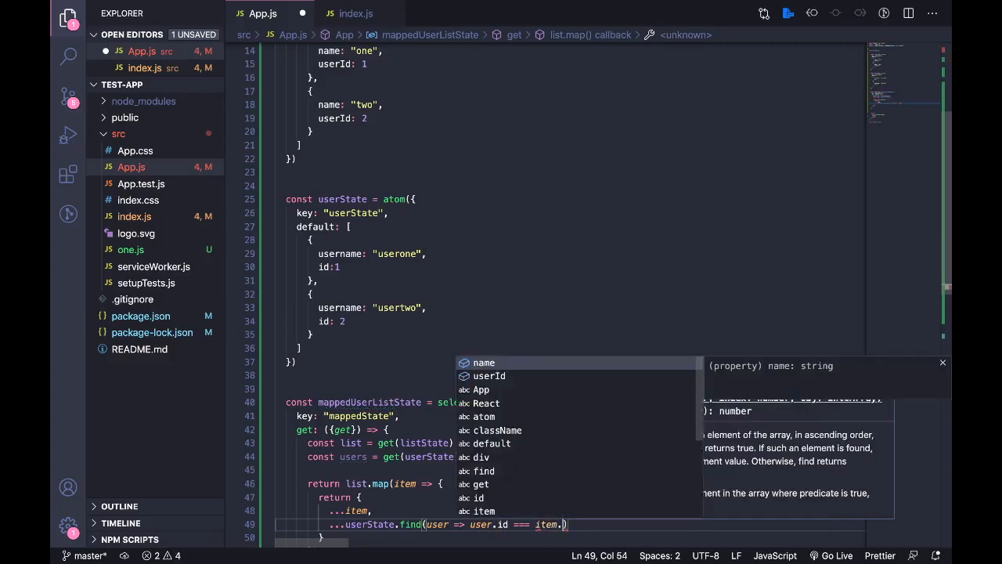
text(userId)
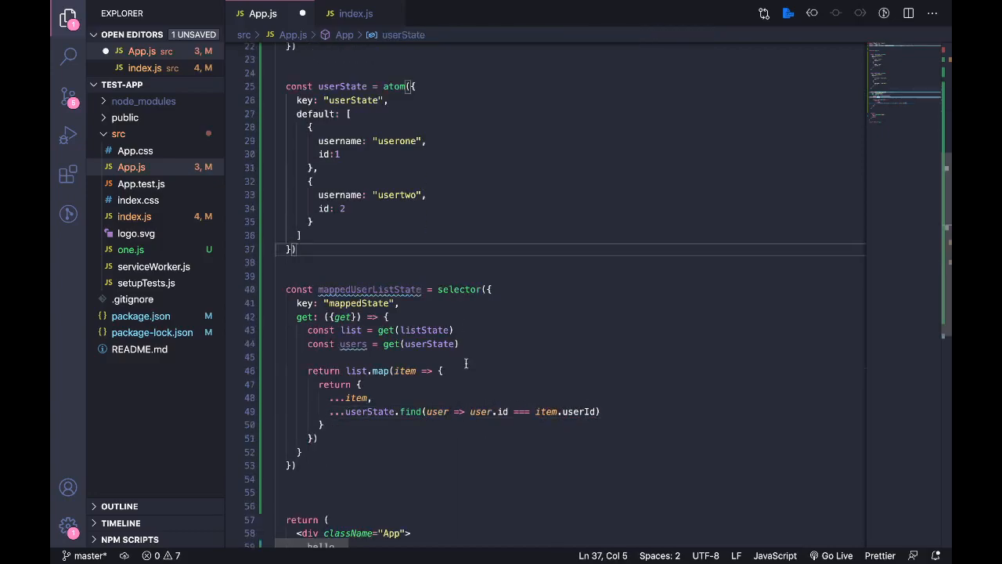
scroll(down, 3)
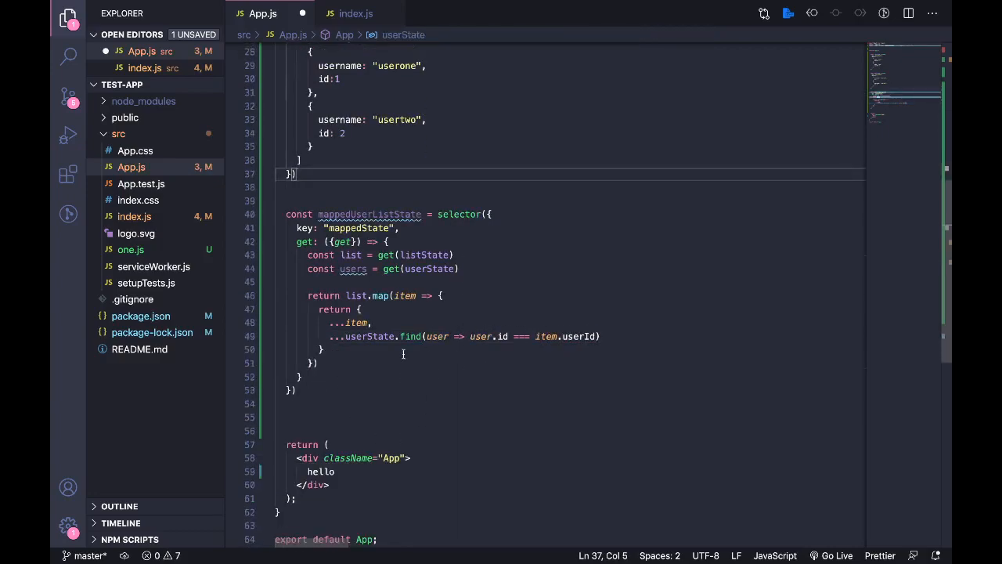
mouse_move(354, 269)
text(s)
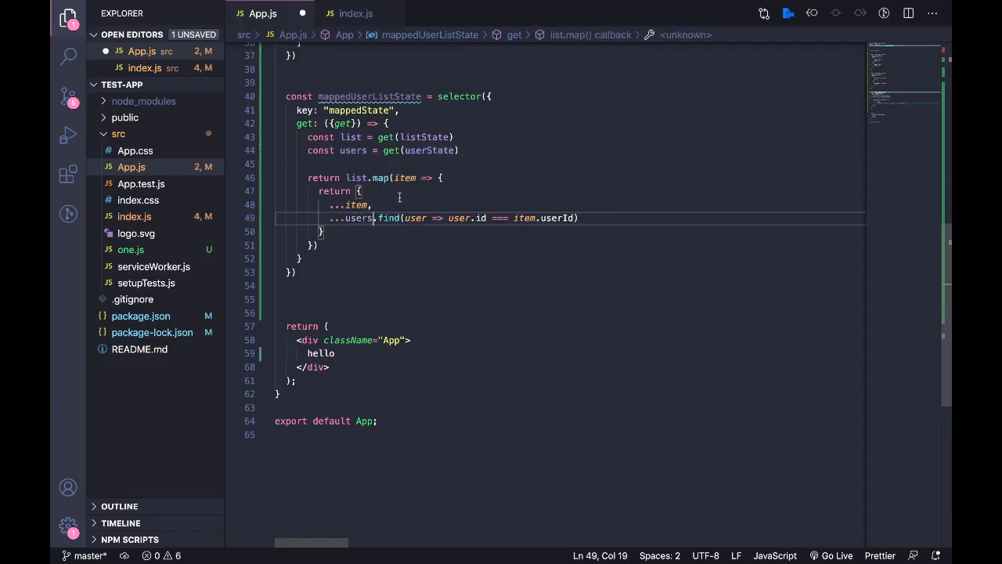
scroll(up, 3)
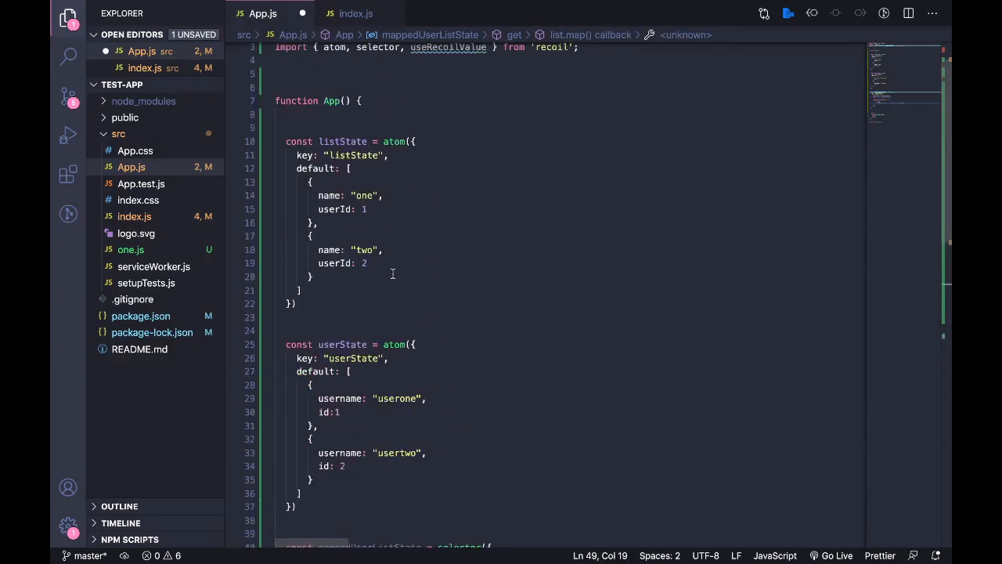
mouse_move(328, 407)
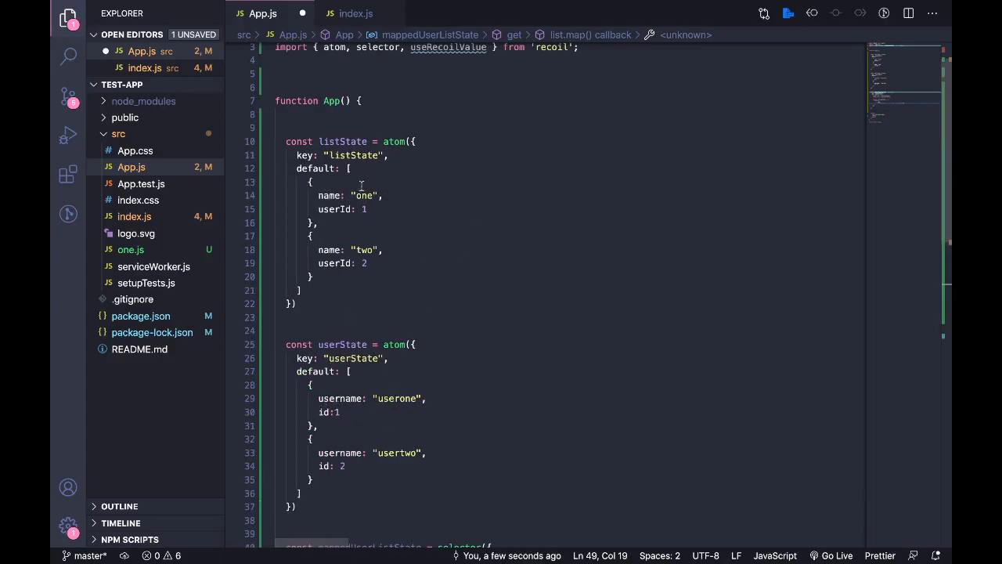
scroll(down, 3)
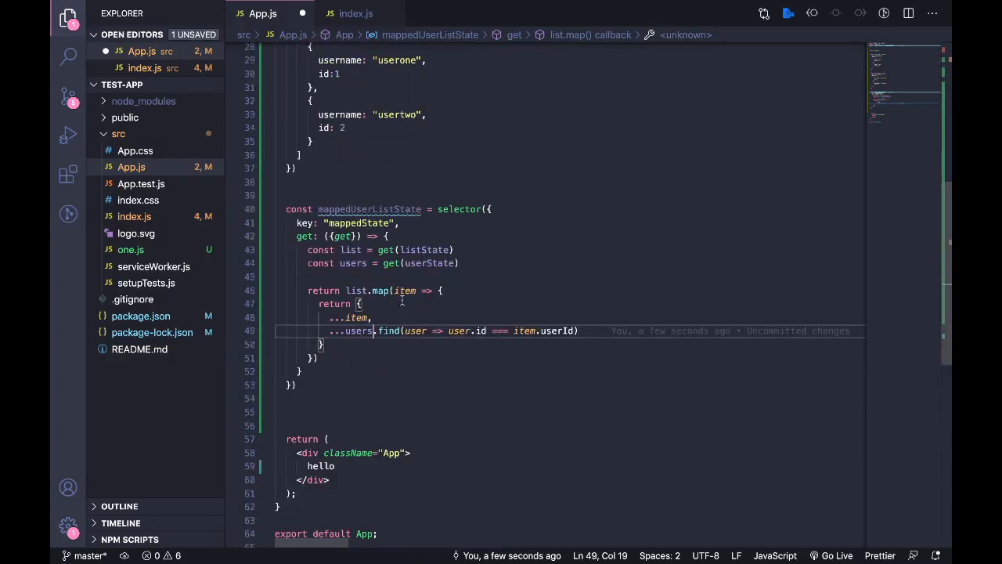
mouse_move(429, 365)
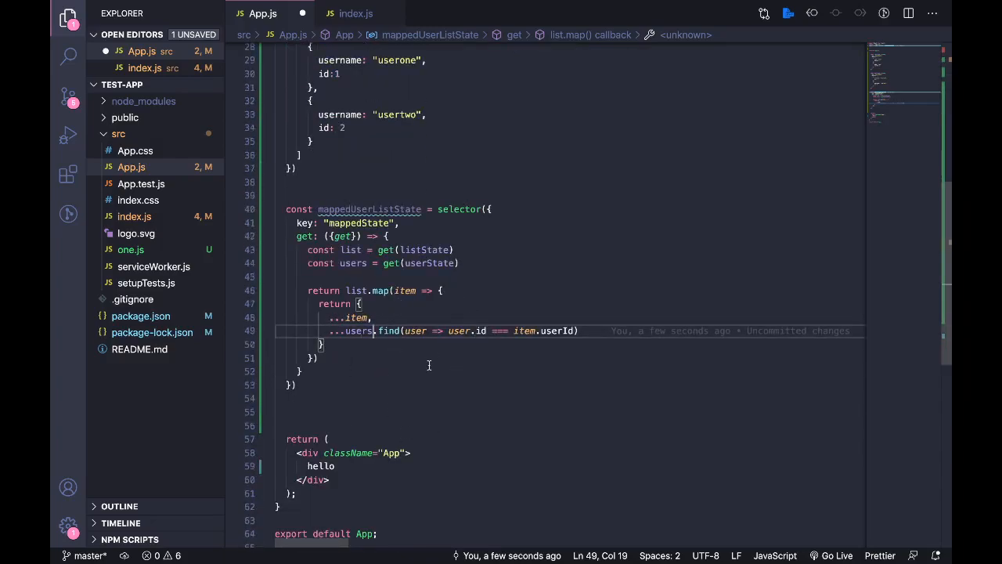
scroll(up, 3)
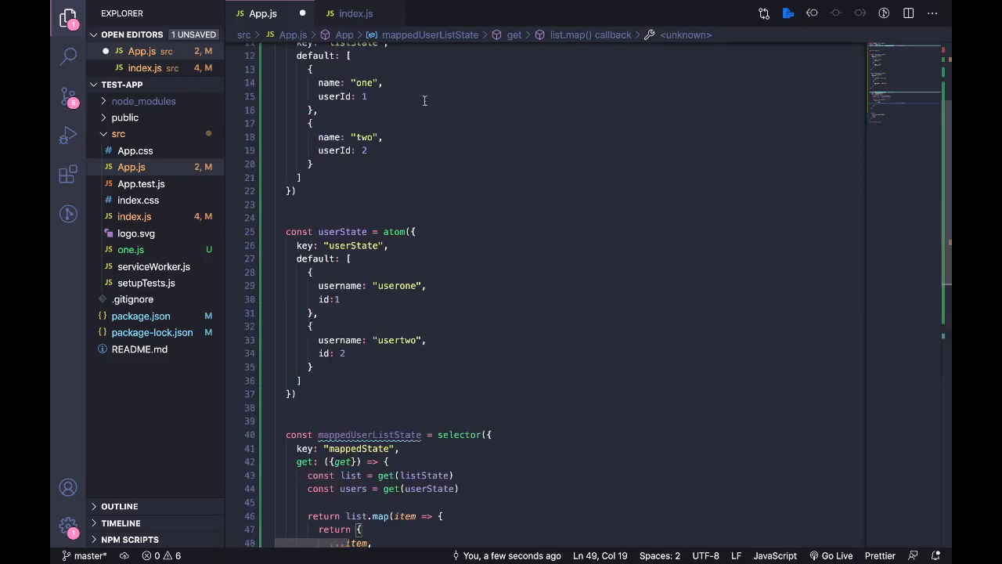
mouse_move(424, 304)
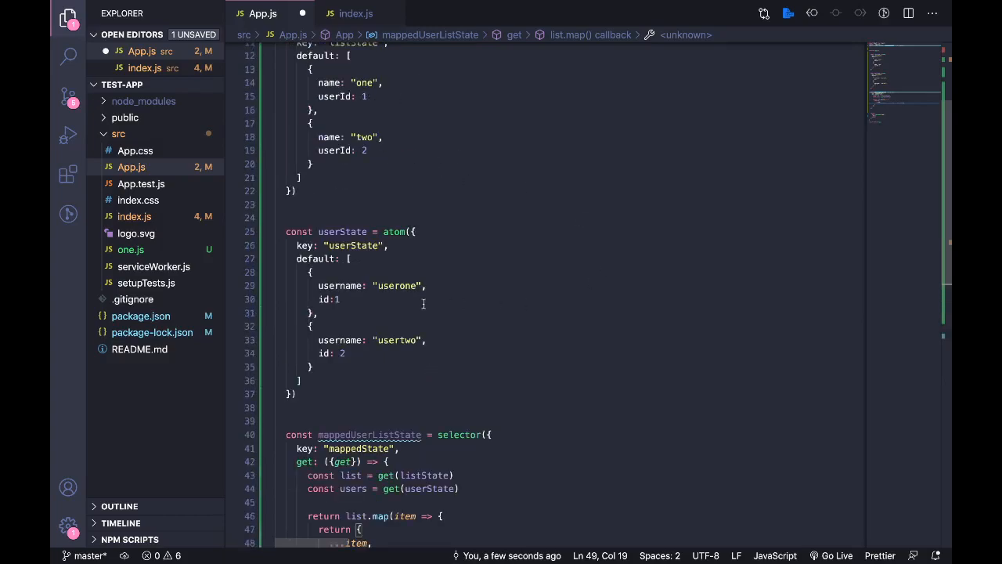
scroll(down, 3)
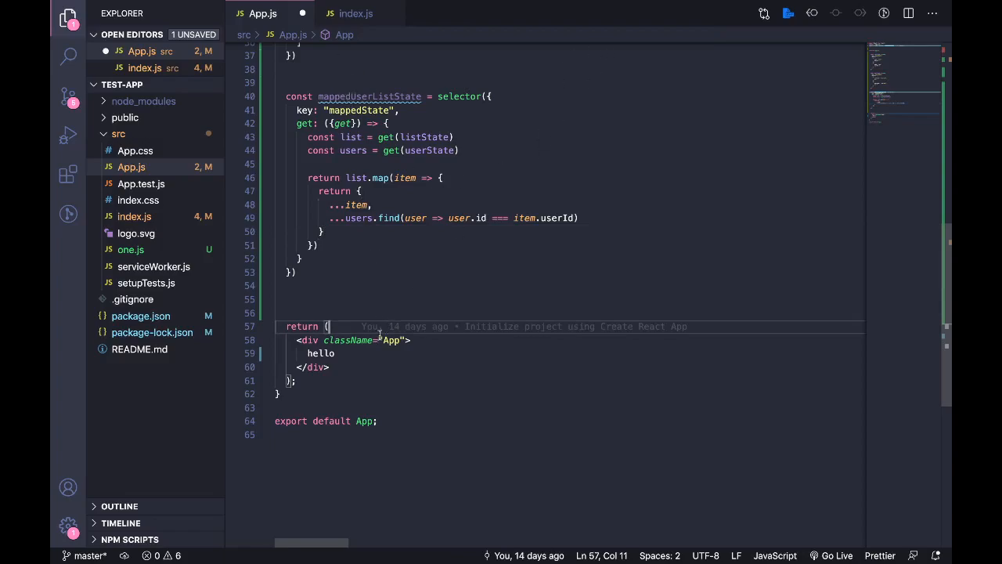
Open blank lines between the selector and App's return, checking the Recoil docs.
key(Enter)
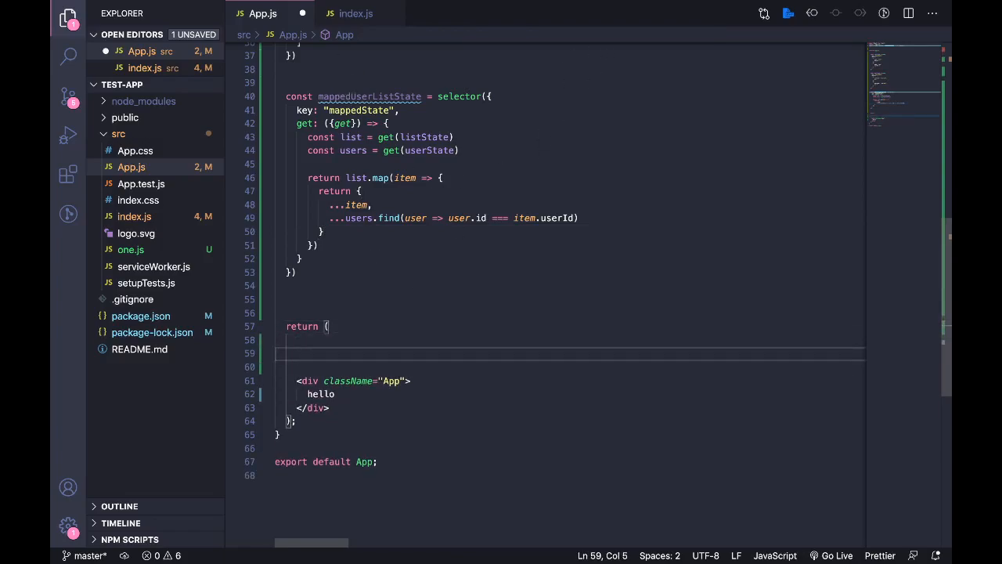
text(c)
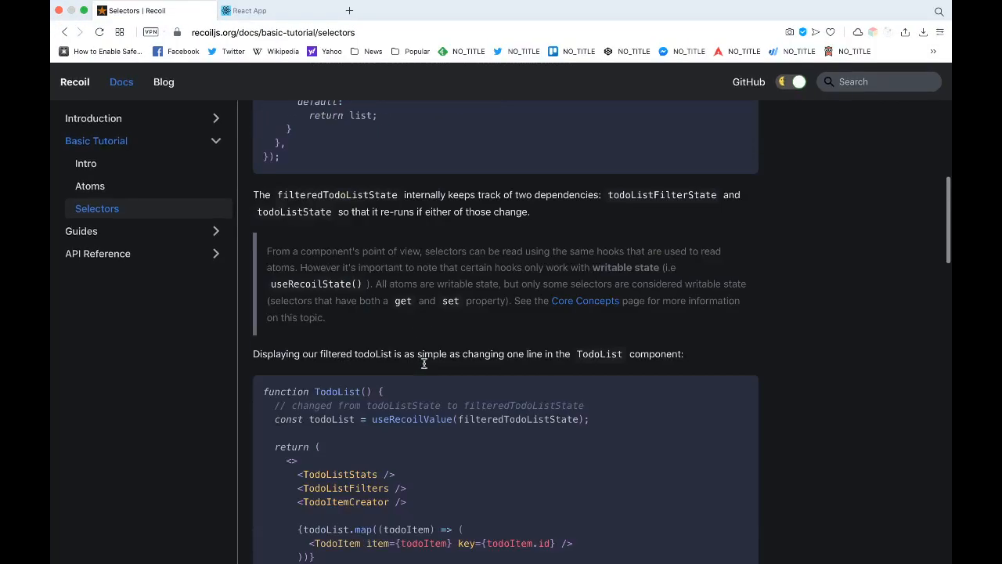
scroll(down, 3)
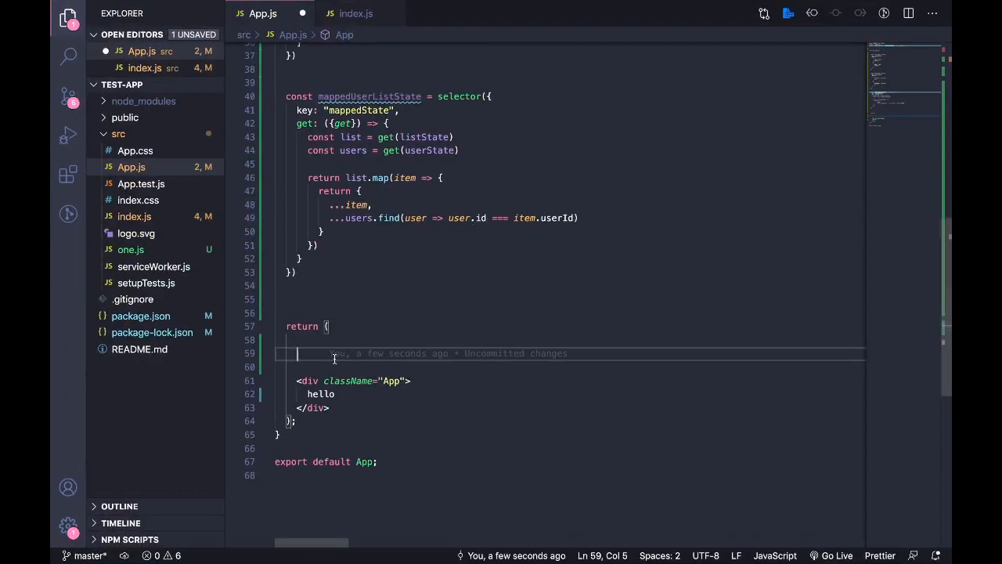
text(const)
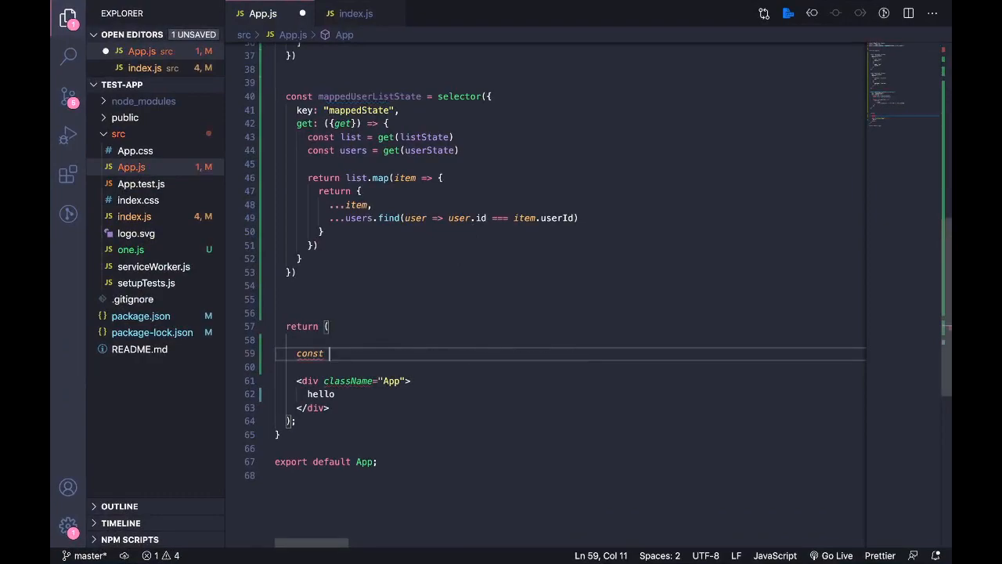
scroll(up, 3)
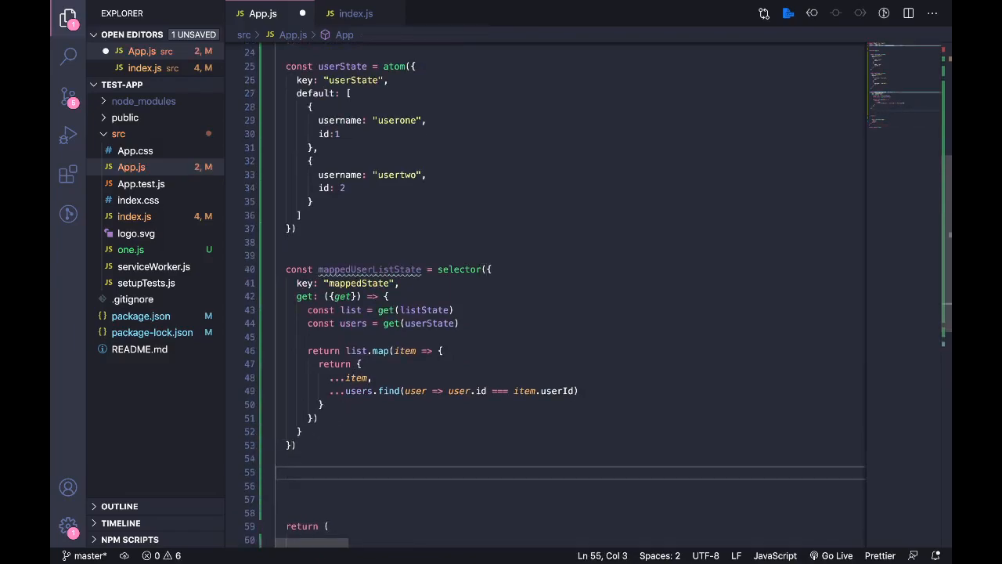
Define const mappedState = useRecoilValue(mappedUserListState) above return.
text(const)
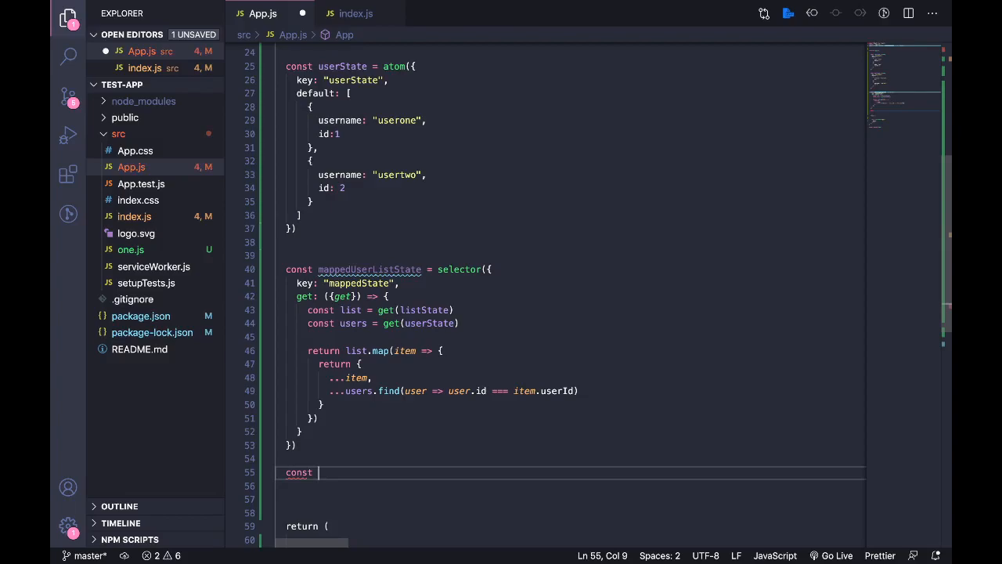
text(mappedS)
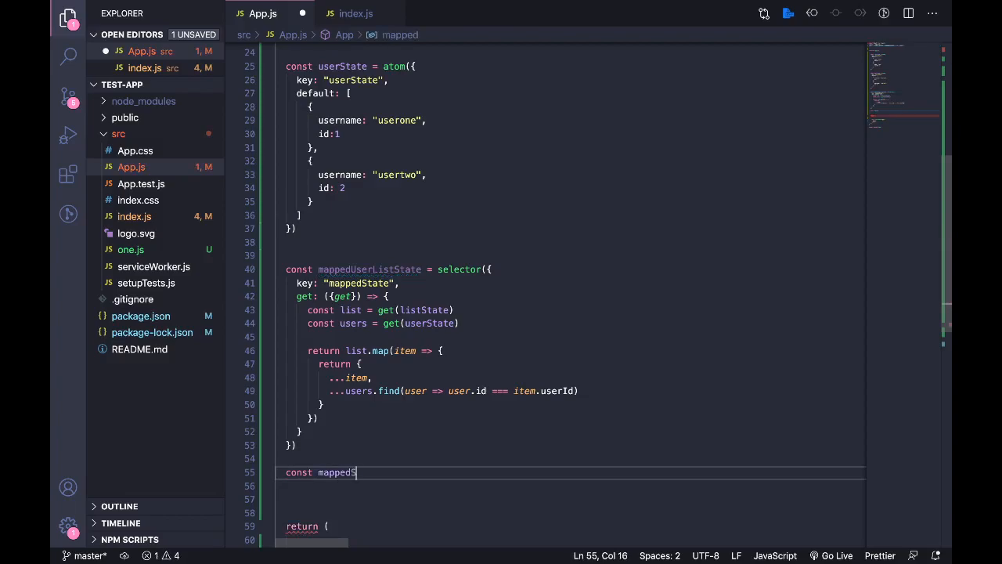
text(tate = u)
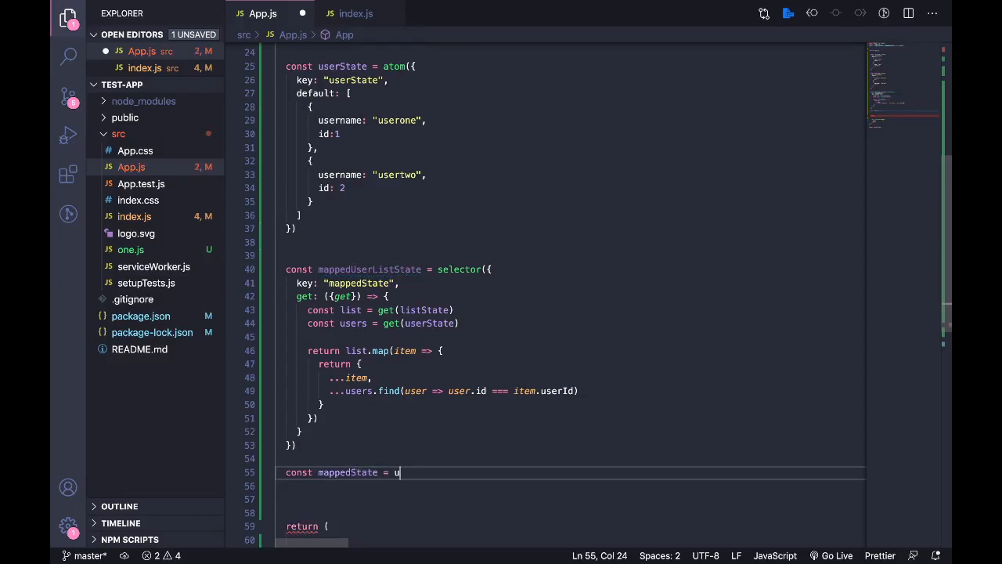
text(seRecoilValue()
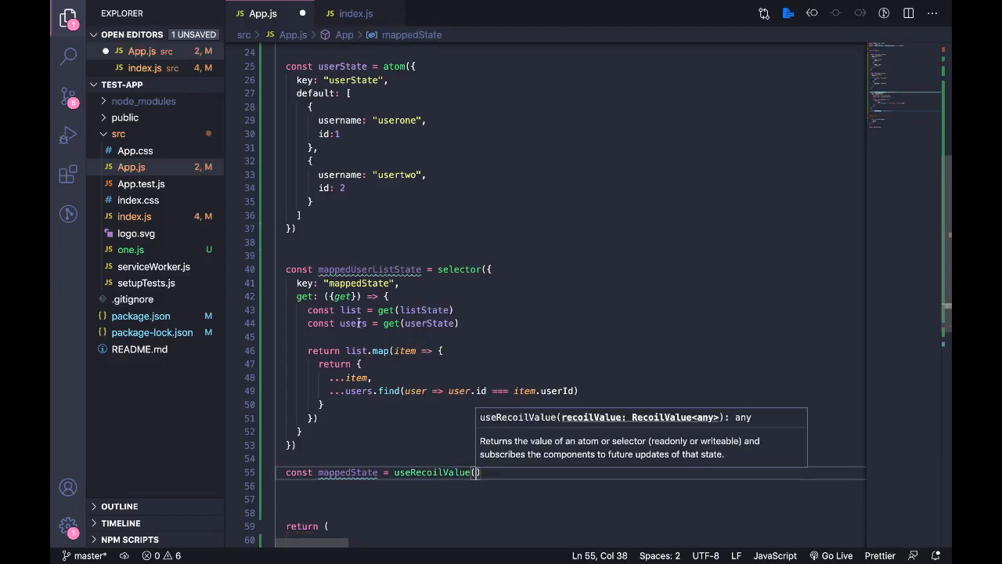
double_click(369, 269)
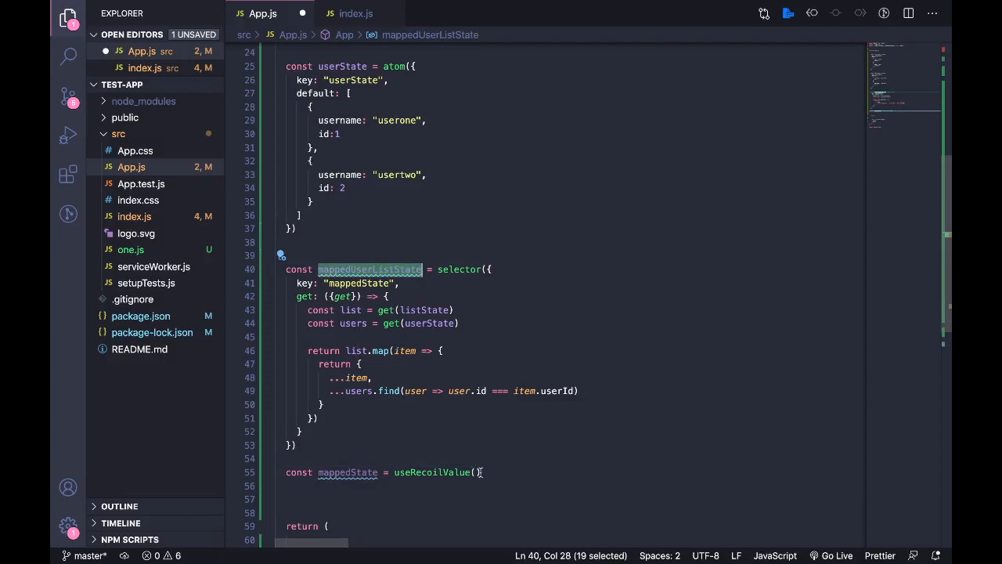
text(mappedUserListState)
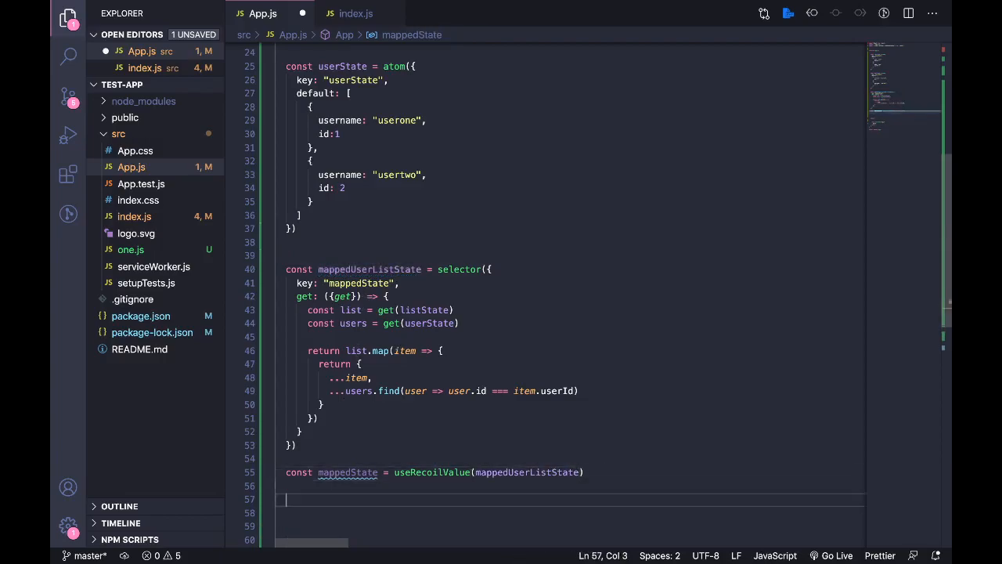
Log mappedState to the console with the label "map".
text(console)
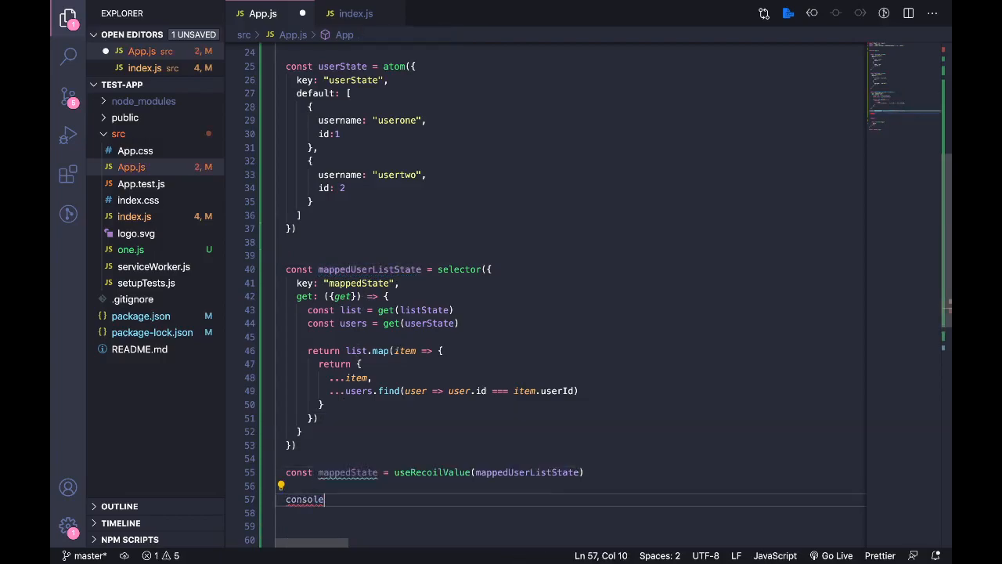
text(.log(""))
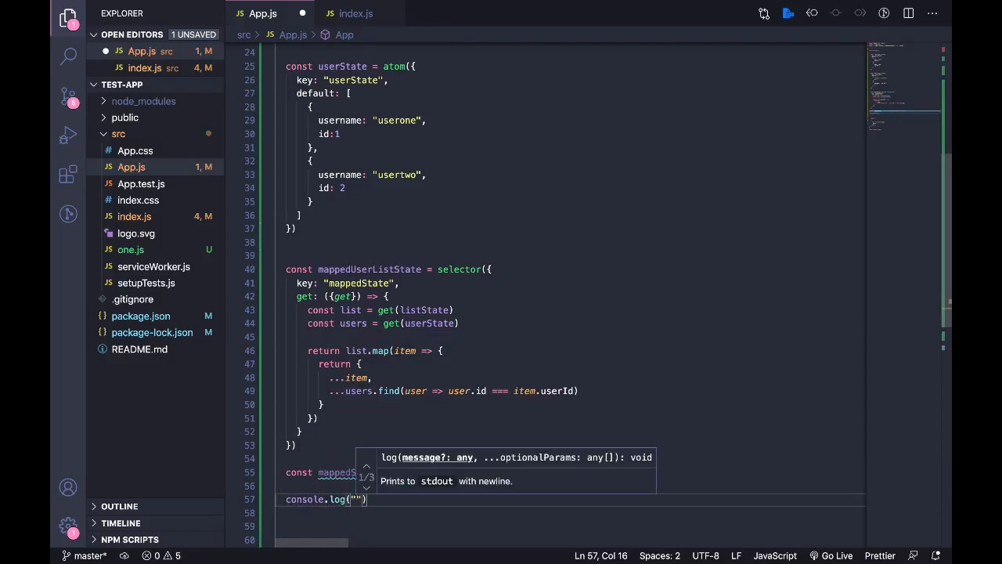
text("map" ,)
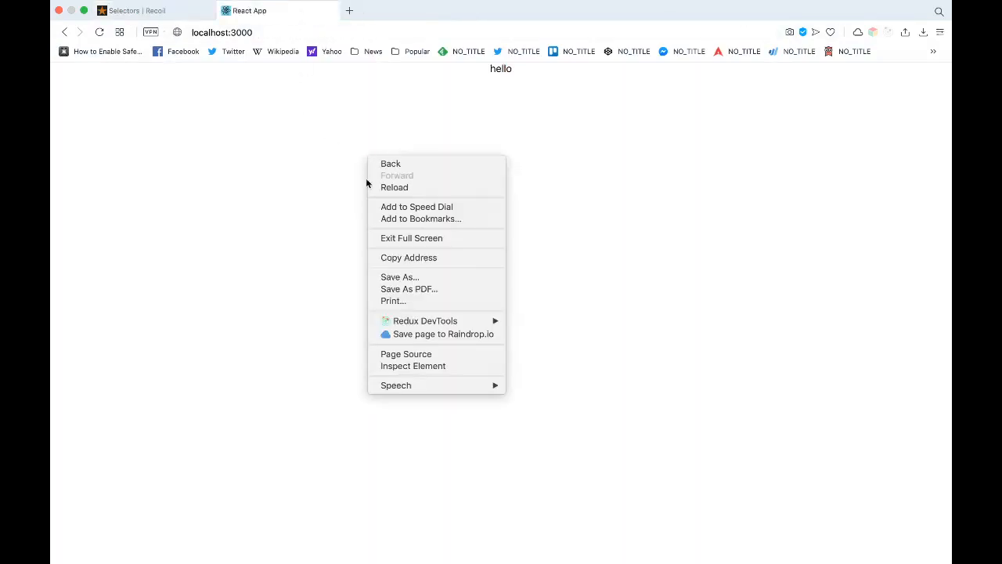
Inspect the localhost:3000 page and expand the logged map Array(2) in the console.
click(413, 366)
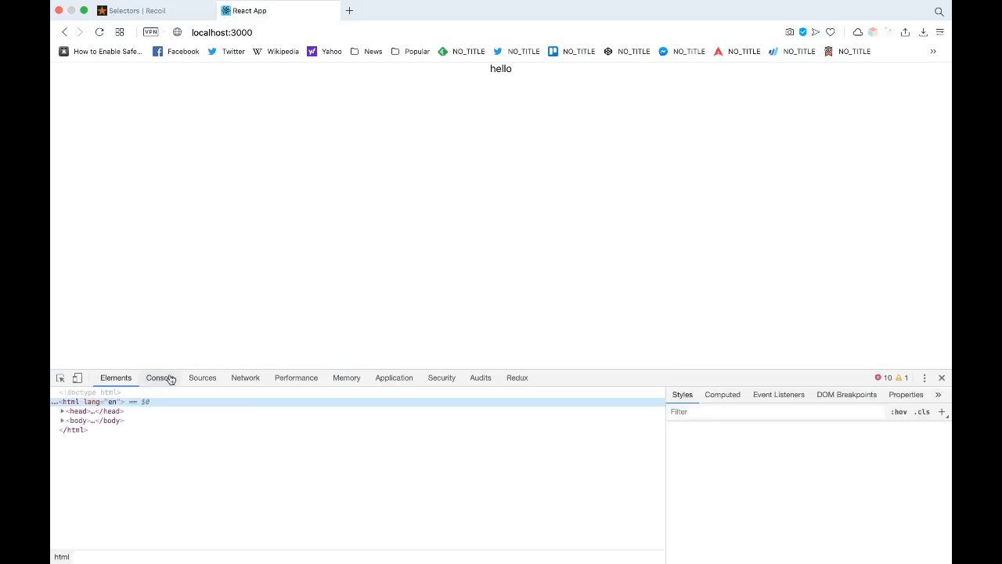
click(160, 377)
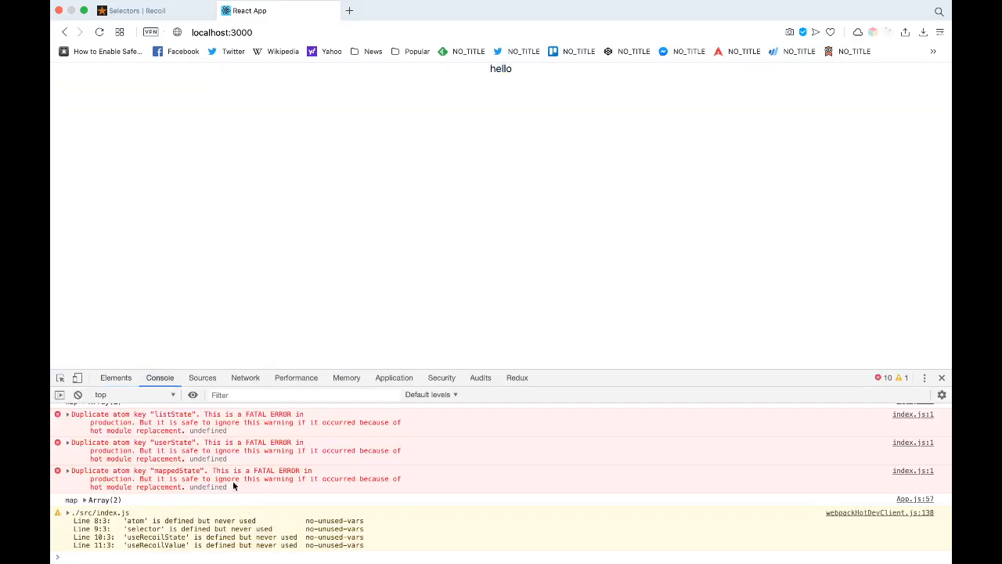
click(65, 500)
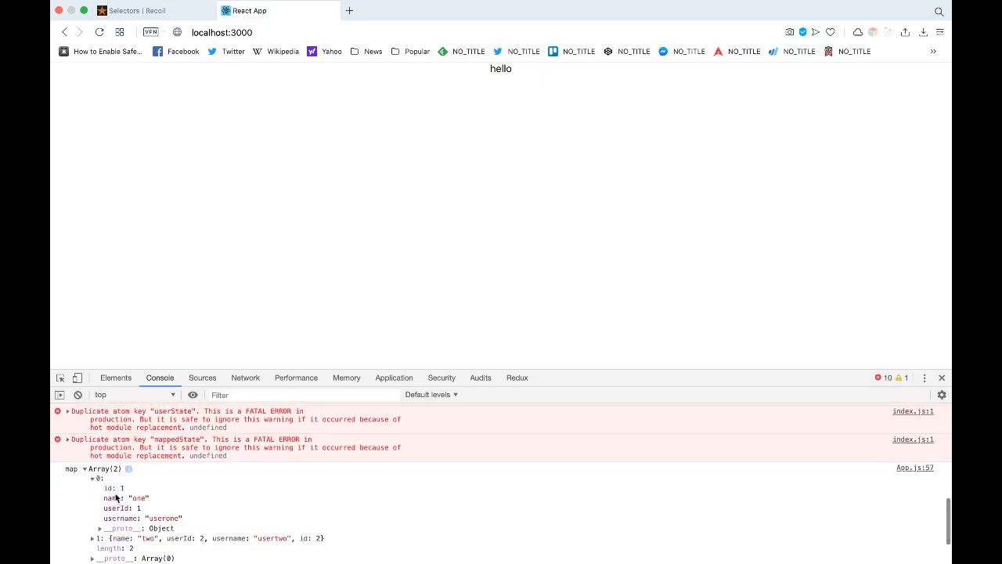
scroll(down, 3)
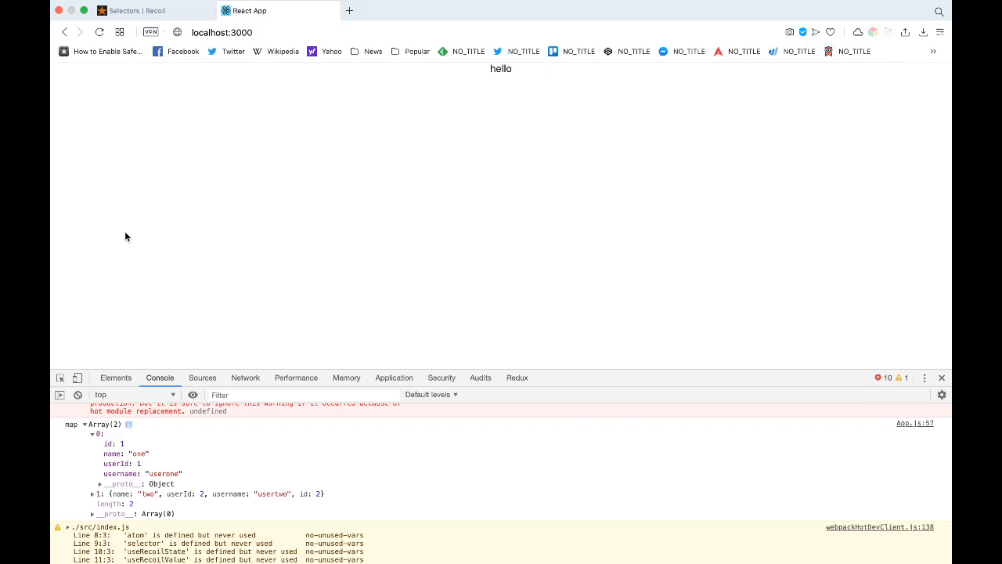
mouse_move(119, 203)
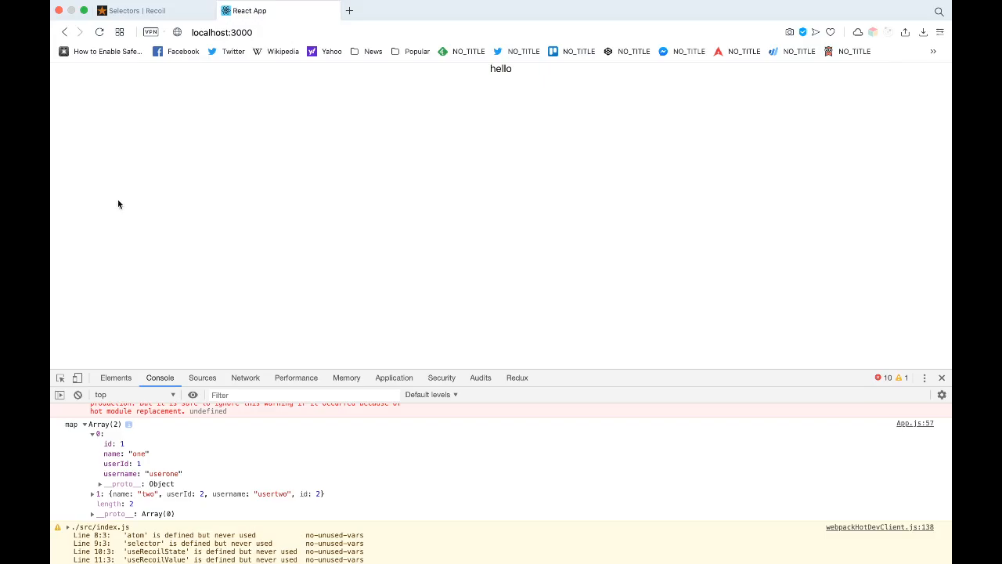